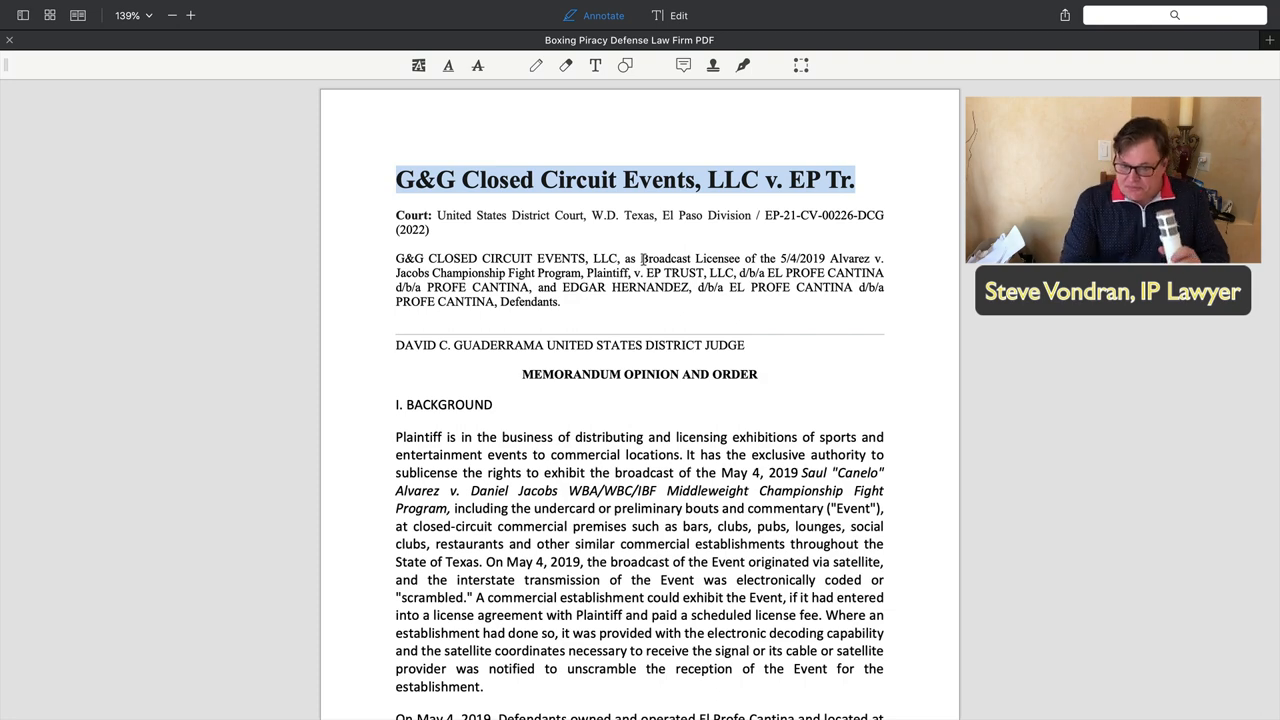
mouse_move(558, 404)
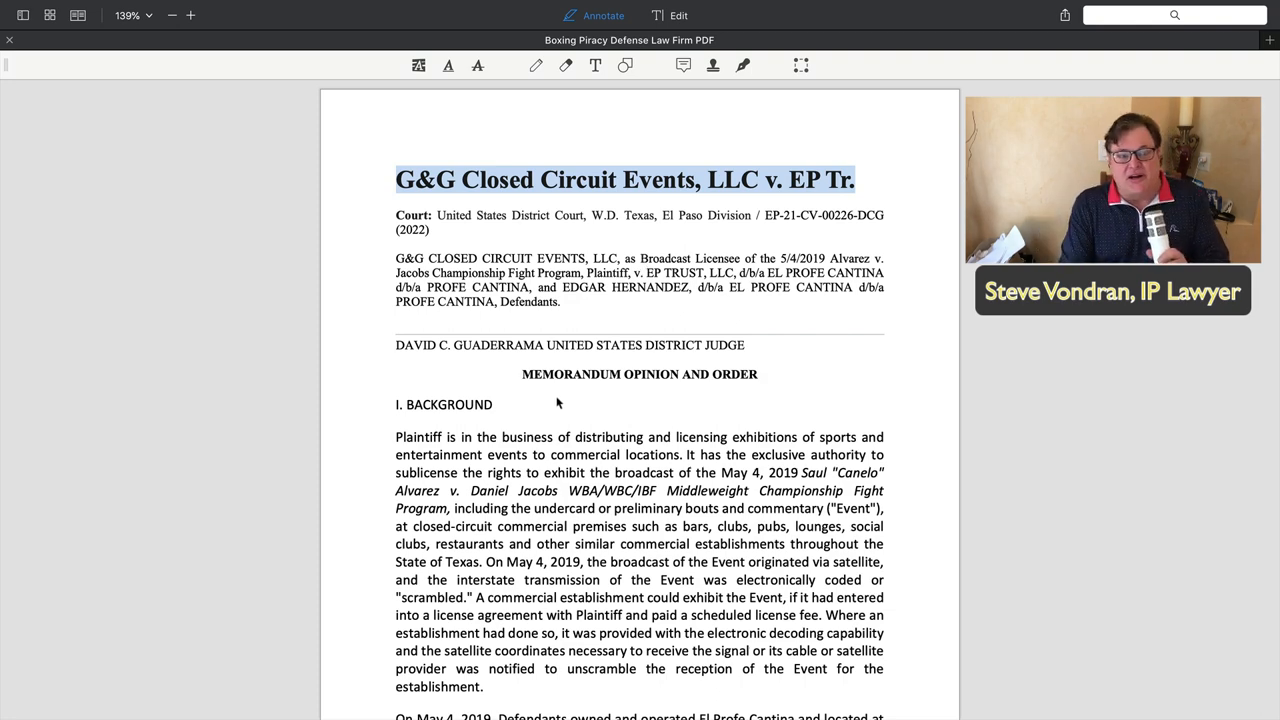
Clear the Background paragraph selection and scroll past it toward page 2
scroll("down", 3)
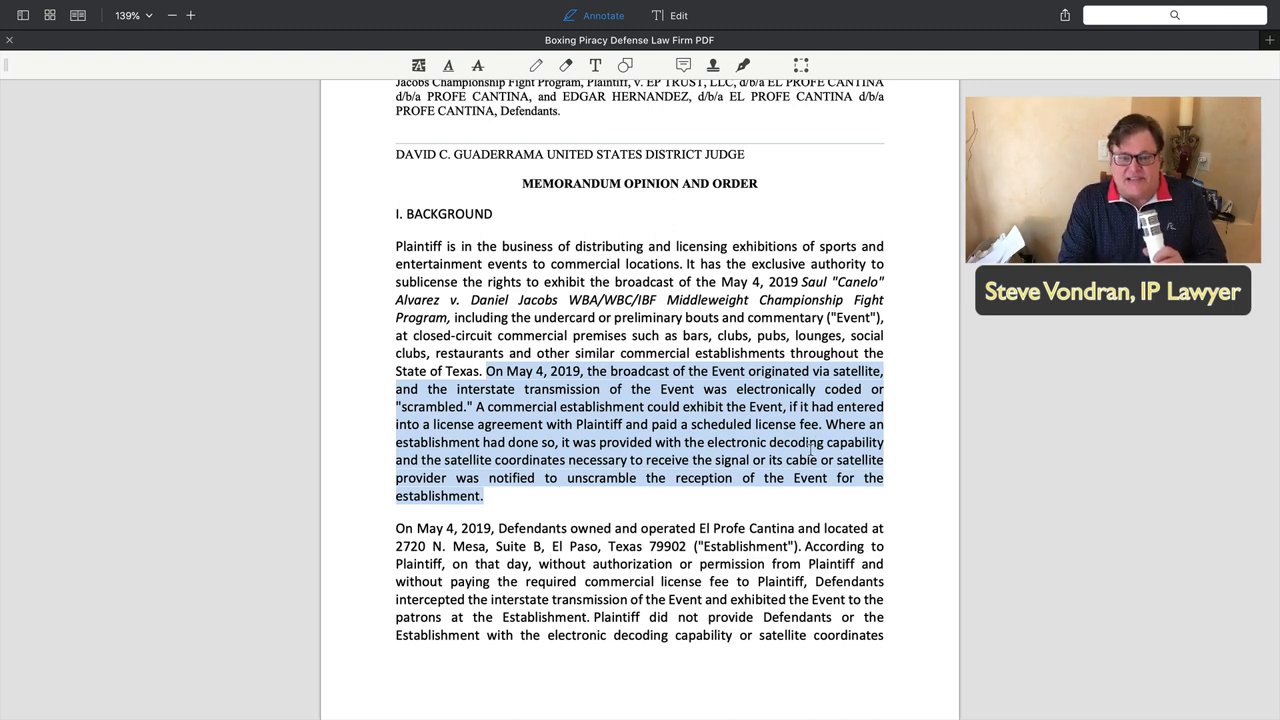
left_click(648, 504)
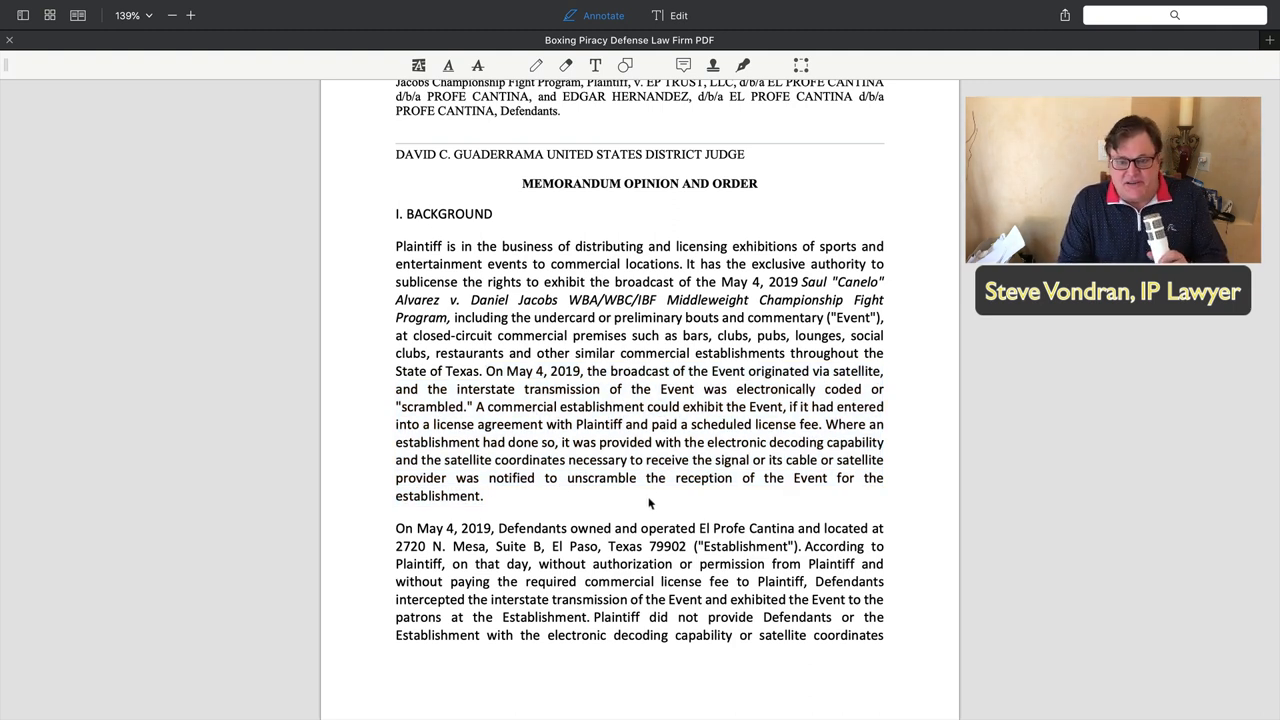
mouse_move(756, 512)
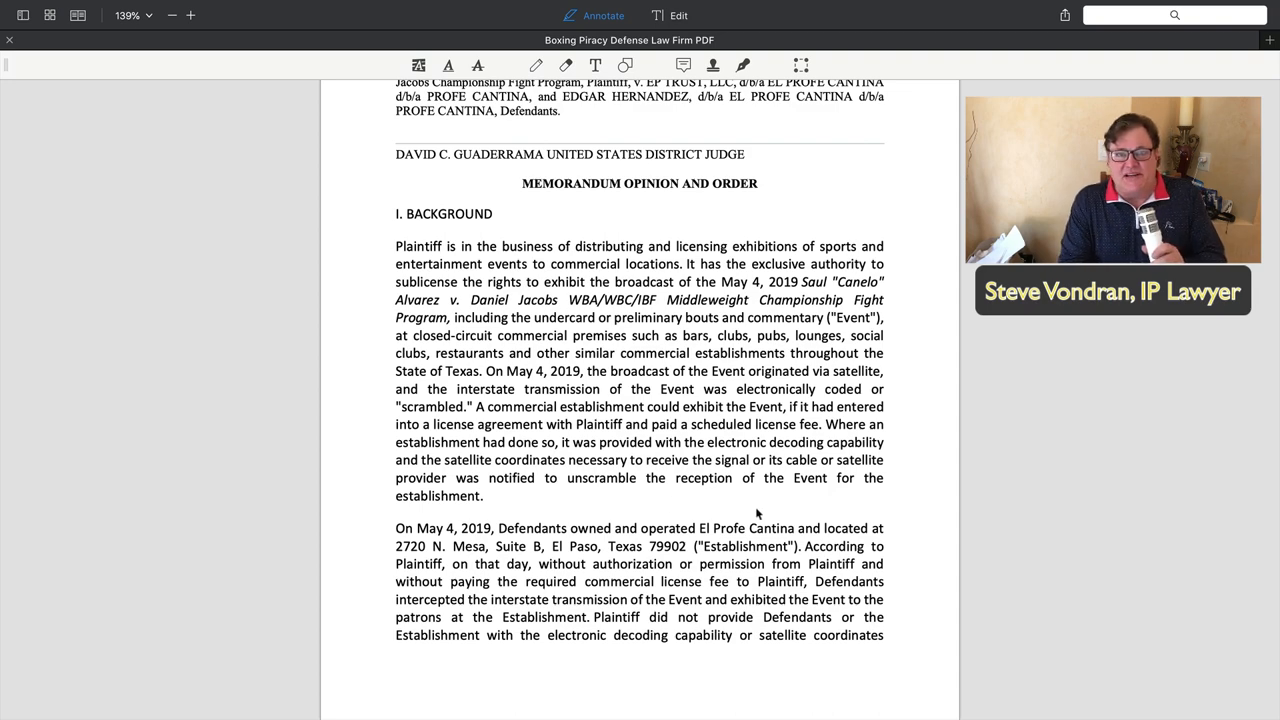
scroll("down", 3)
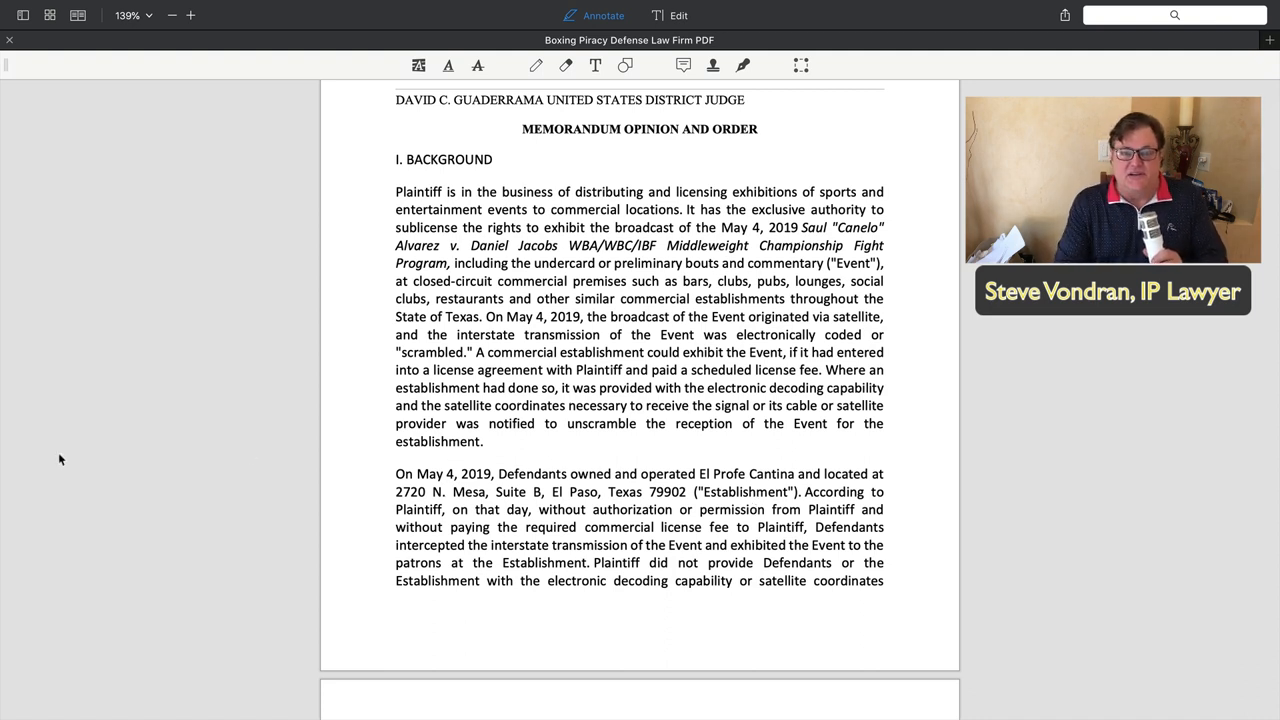
mouse_move(728, 456)
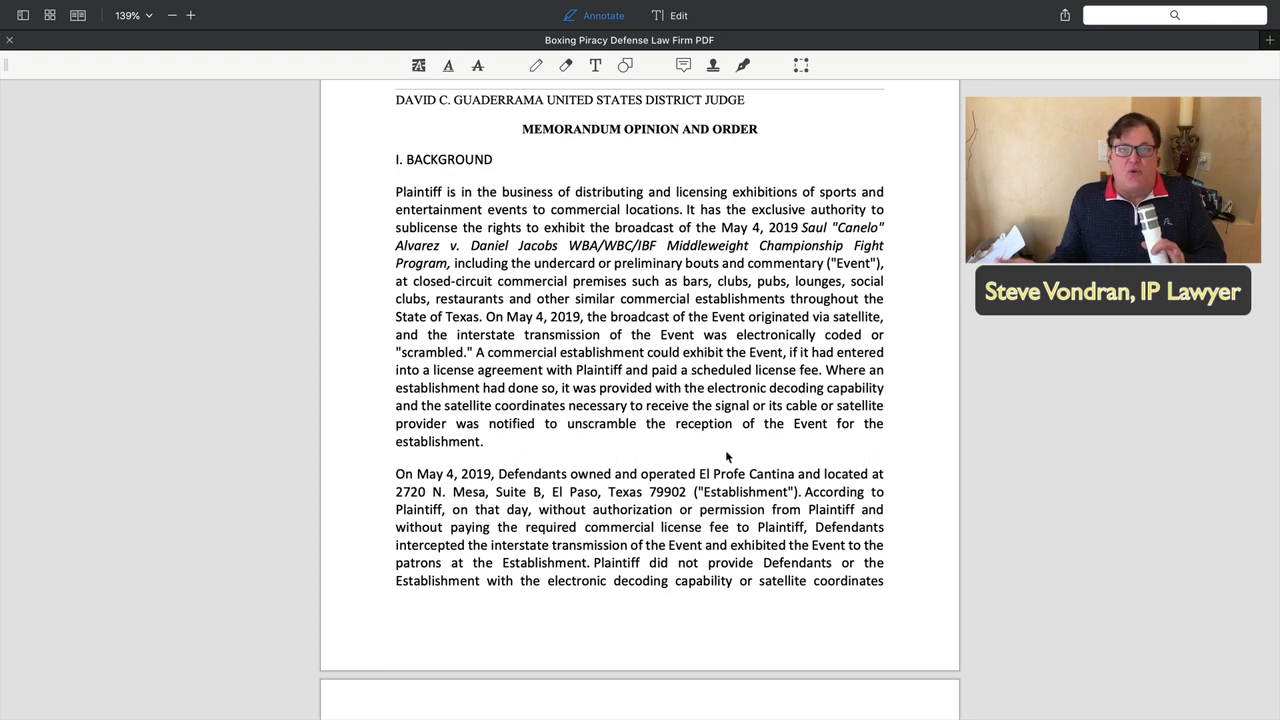
mouse_move(566, 460)
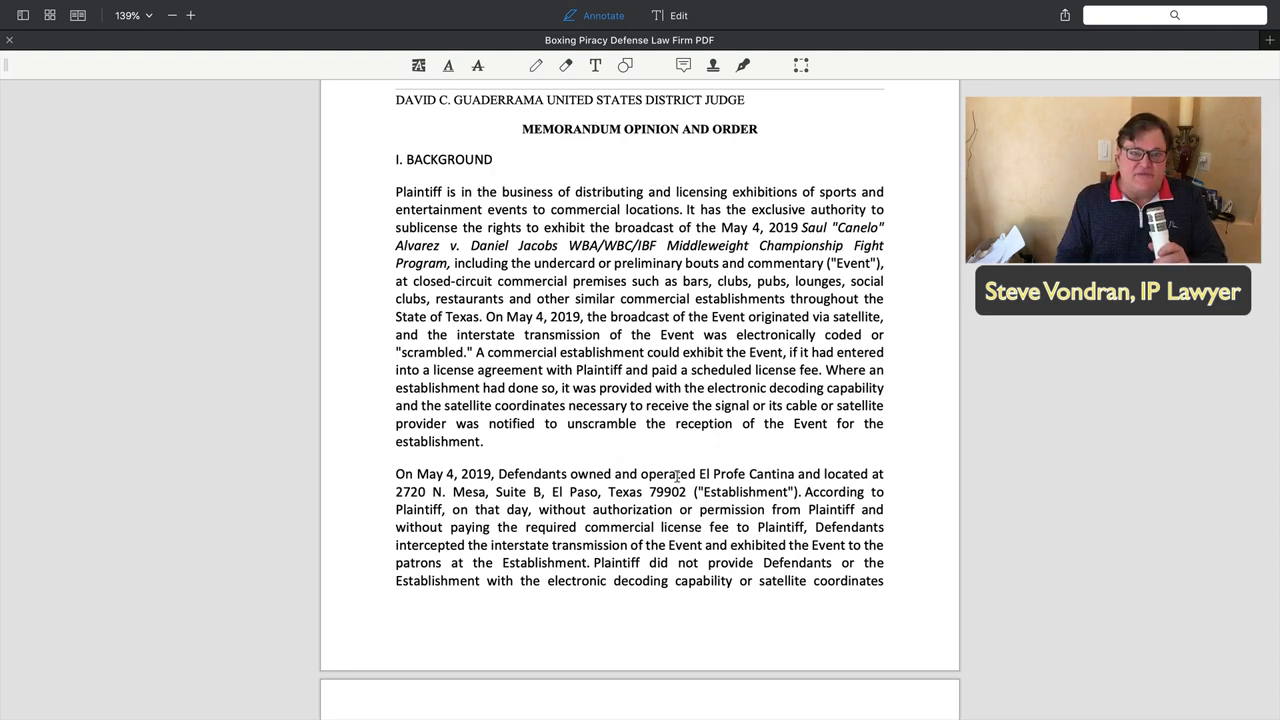
mouse_move(676, 482)
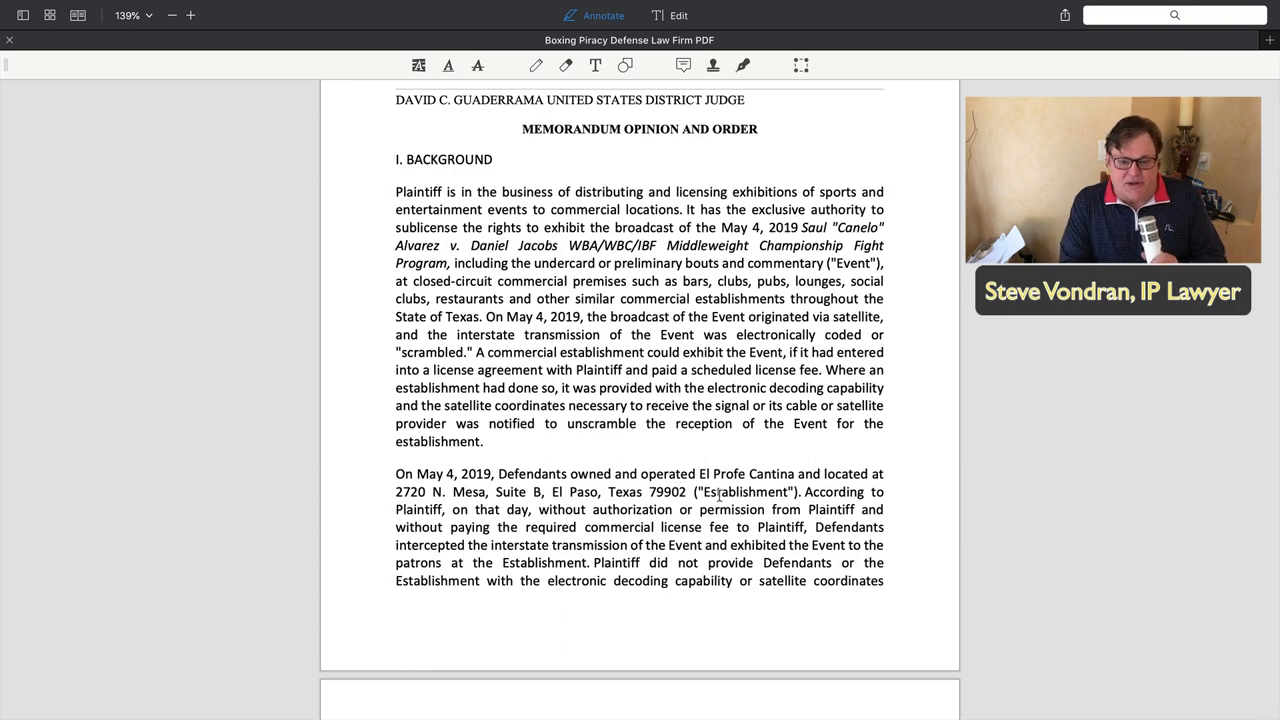
scroll("down", 3)
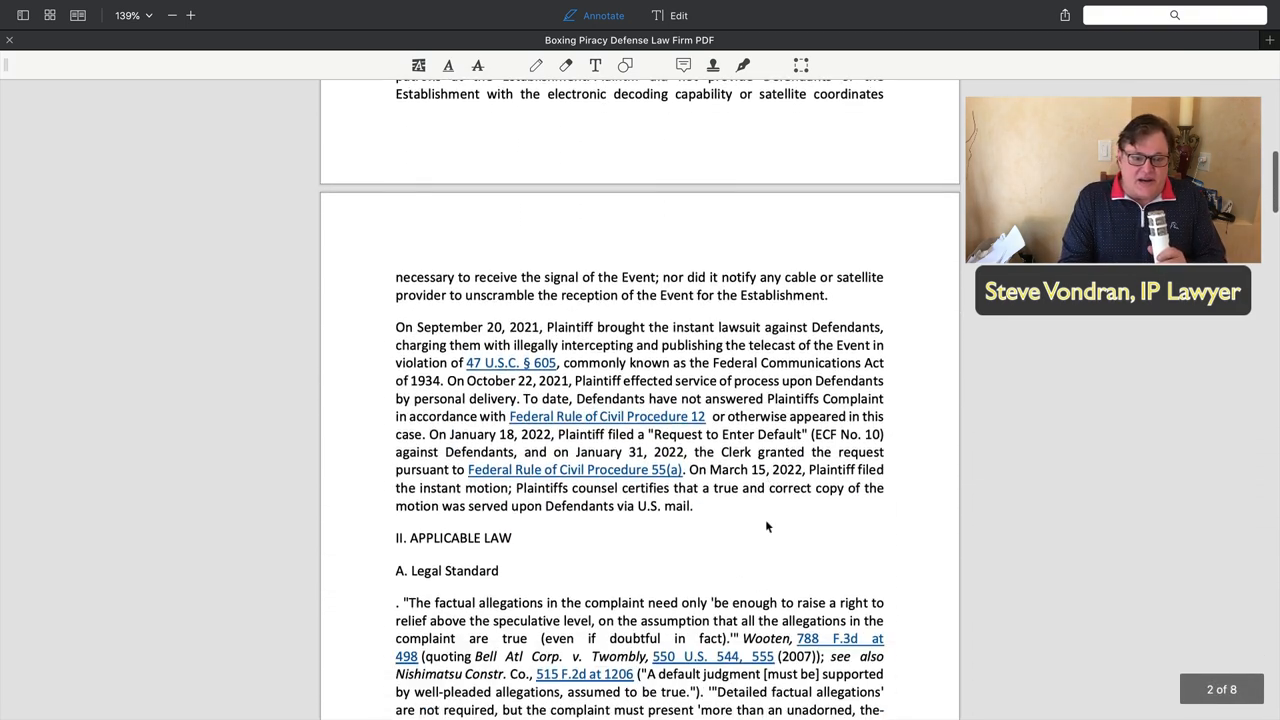
scroll("down", 3)
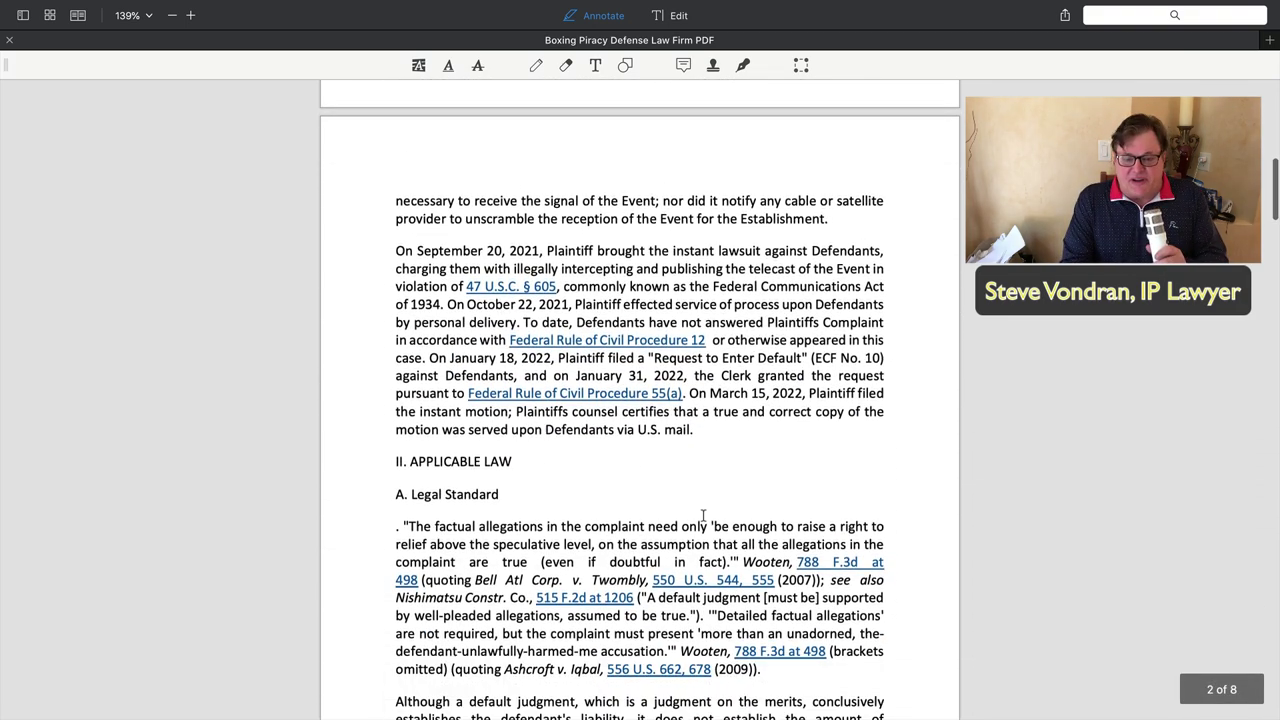
scroll("down", 3)
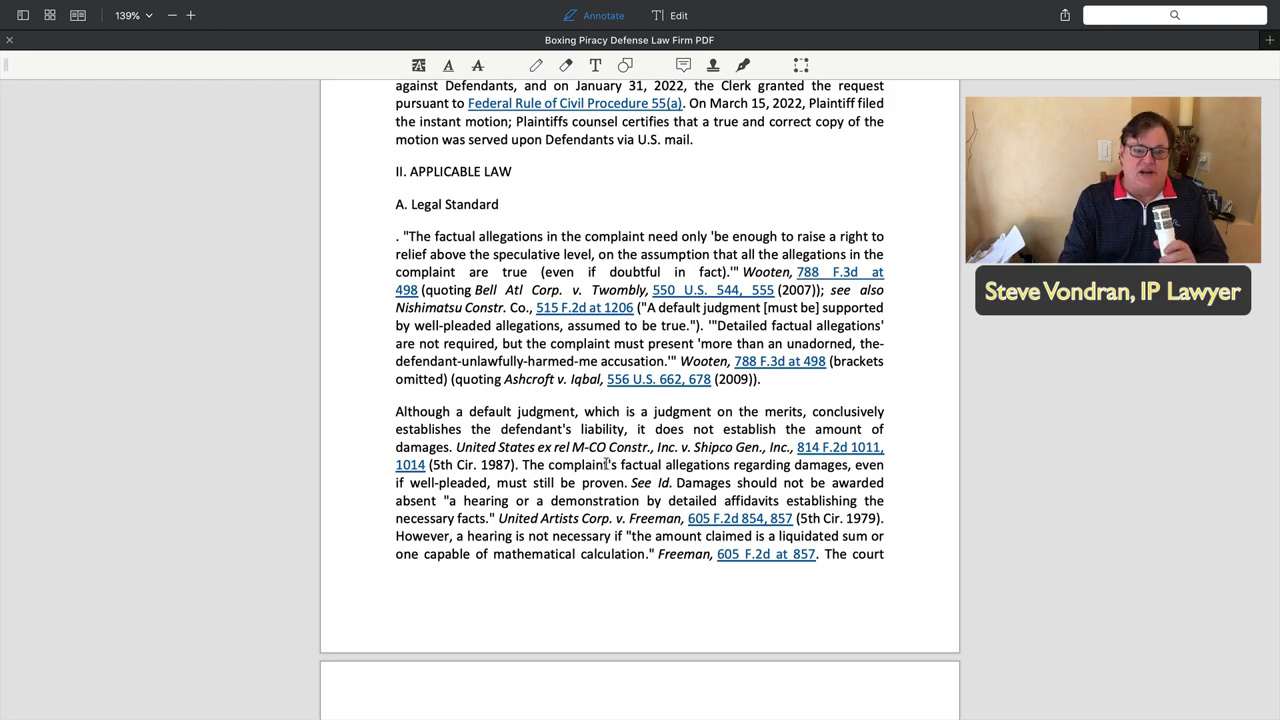
Settle page 2 in view showing the September 2021 filing history and the Applicable Law heading
scroll("up", 3)
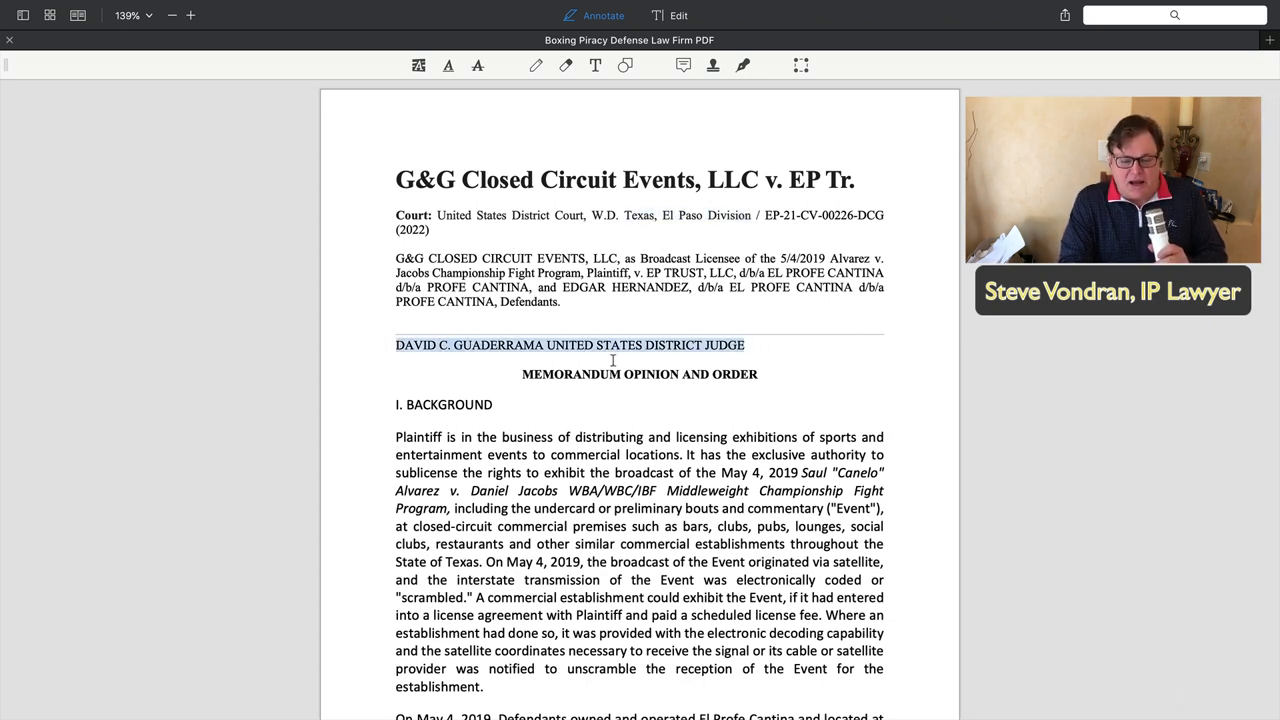
scroll("down", 3)
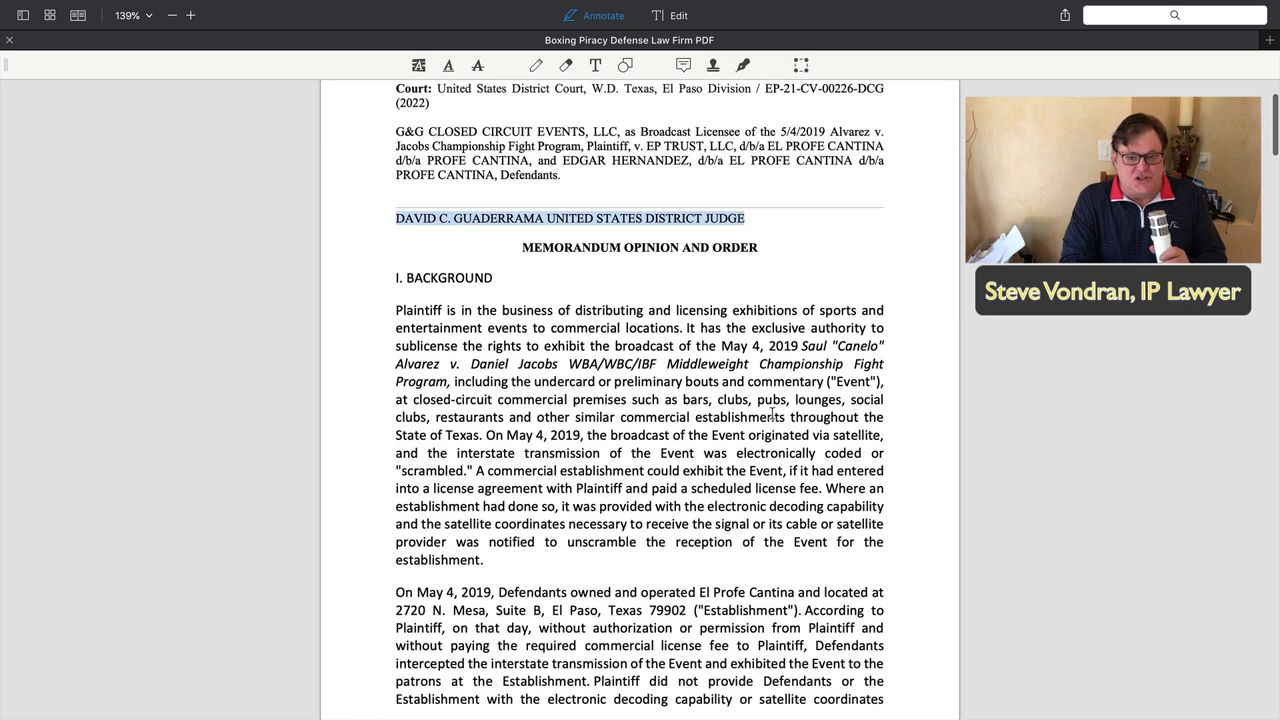
scroll("down", 3)
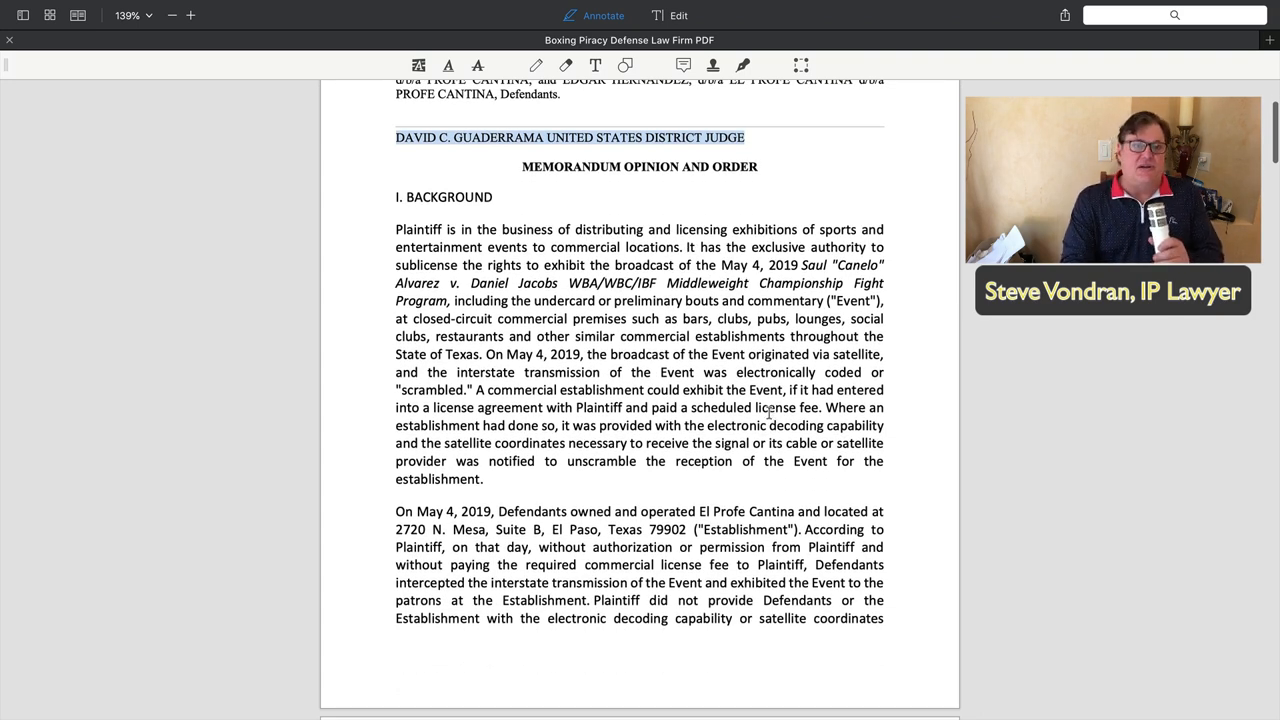
scroll("down", 3)
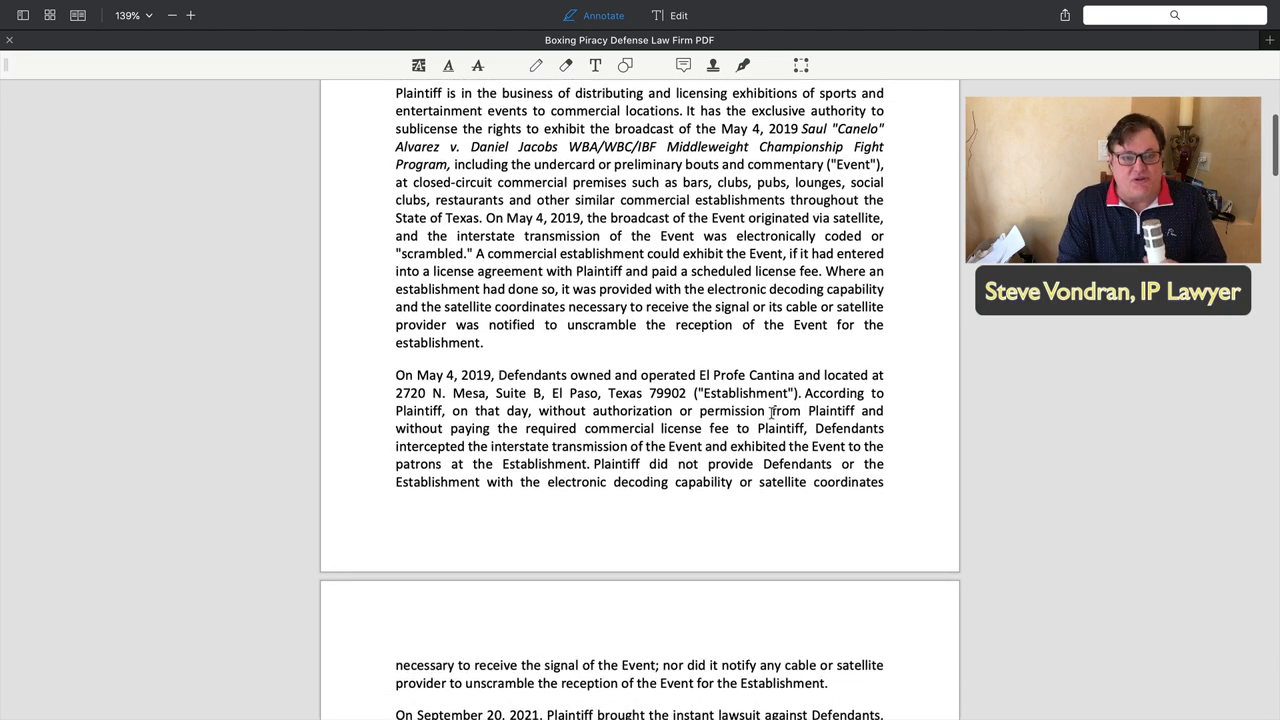
scroll("up", 3)
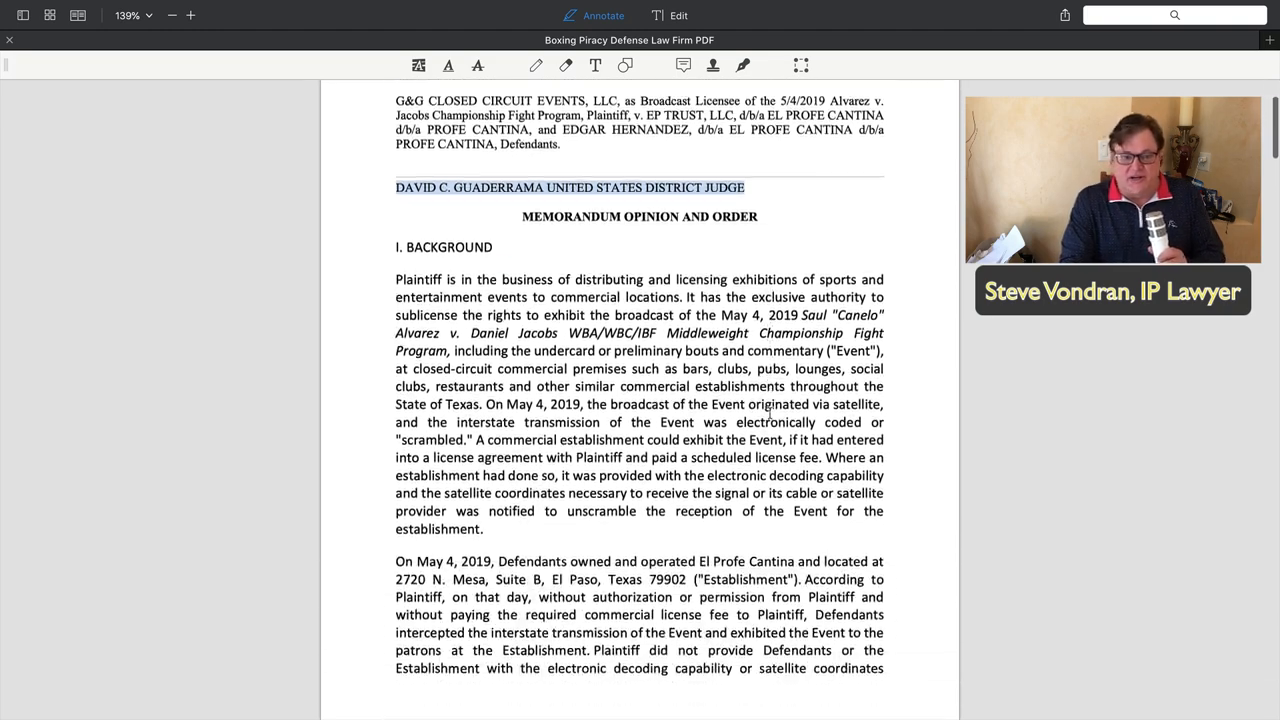
scroll("down", 3)
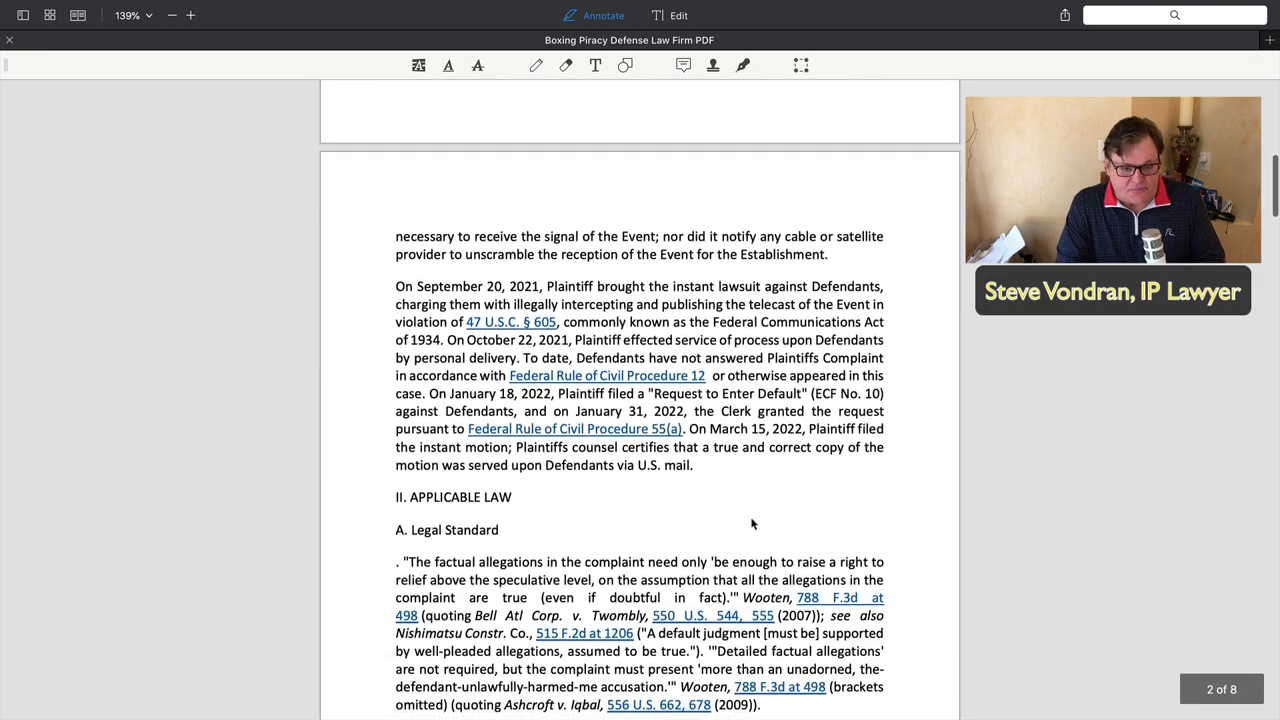
Scroll to page 3's section B, The Federal Communication Act, listing remedies and penalties
scroll("down", 3)
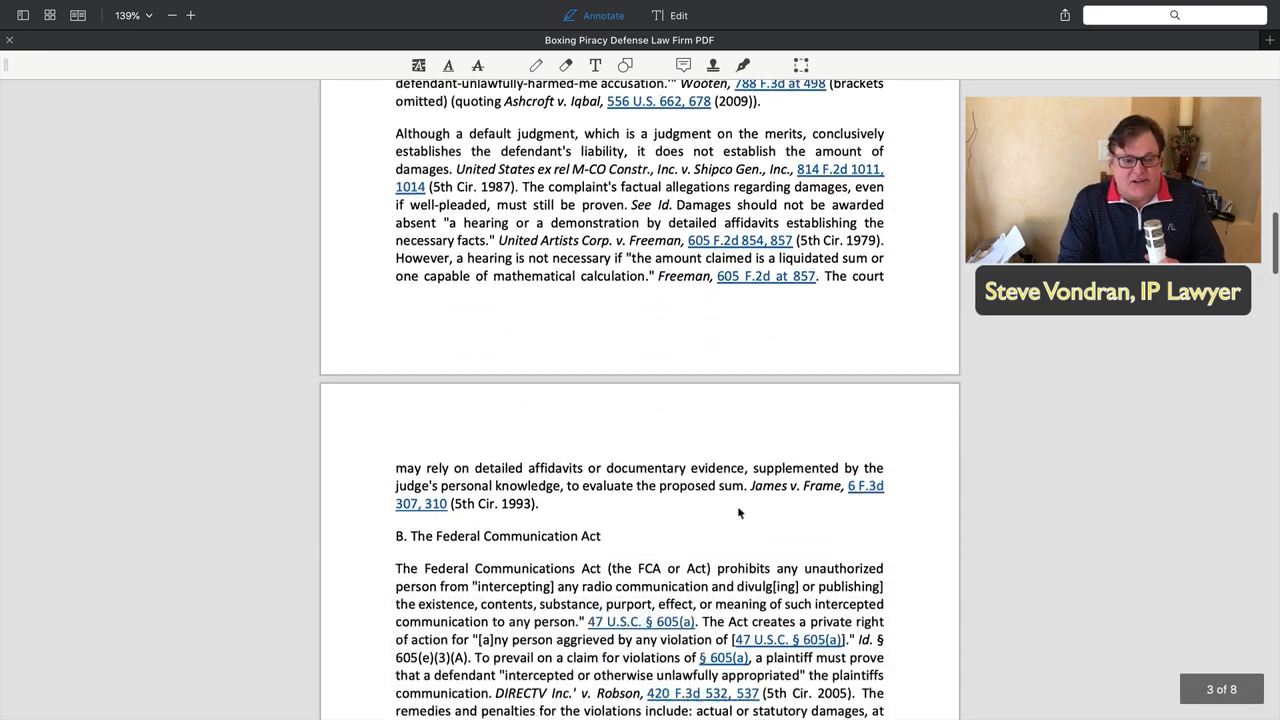
scroll("down", 3)
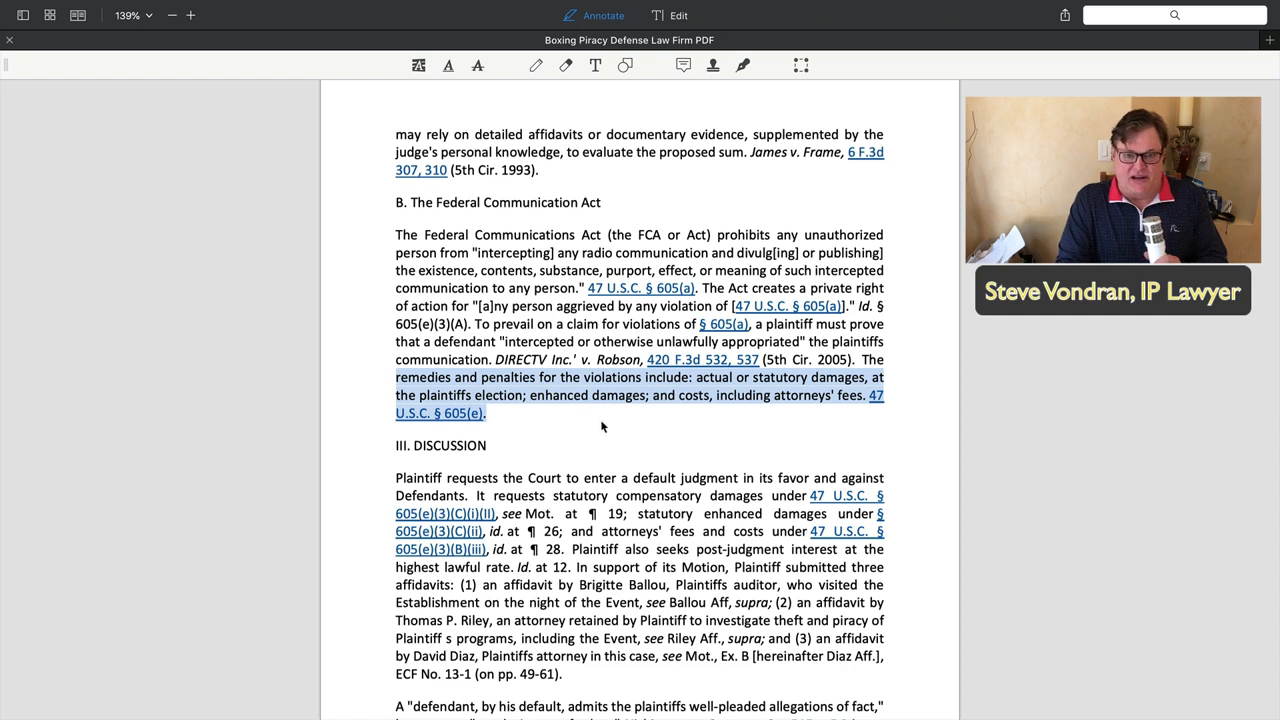
mouse_move(744, 410)
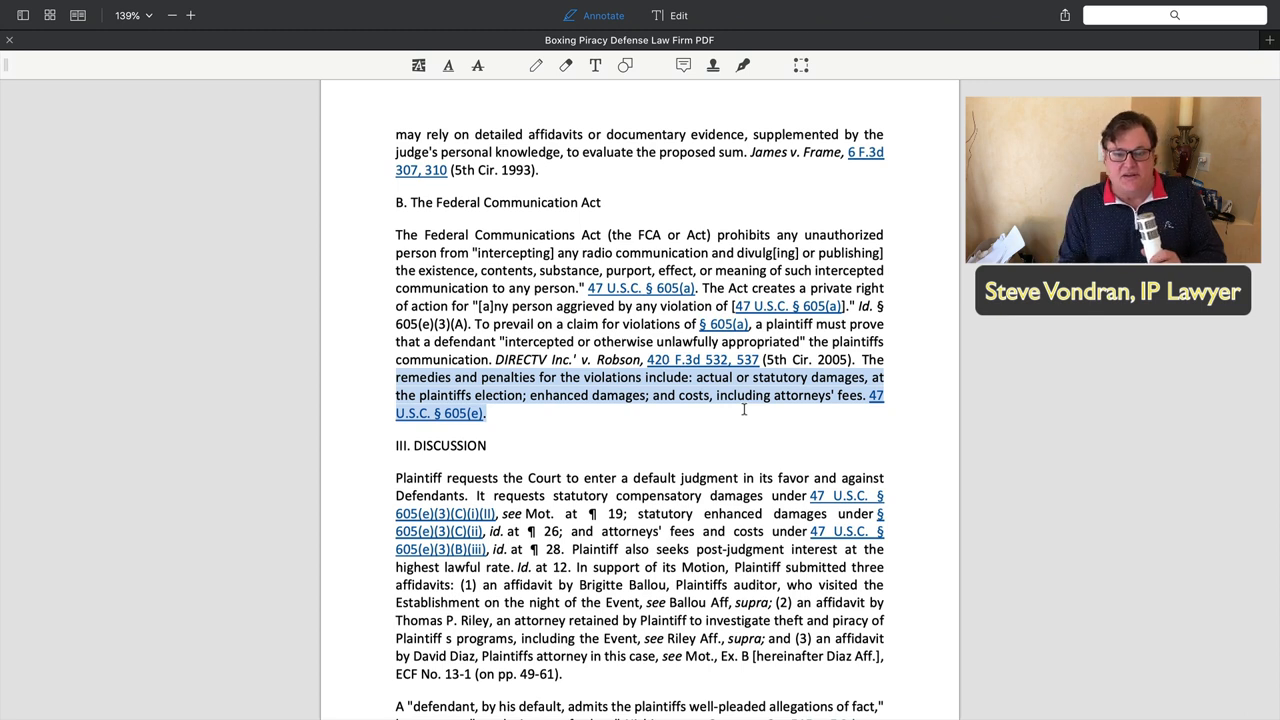
mouse_move(708, 420)
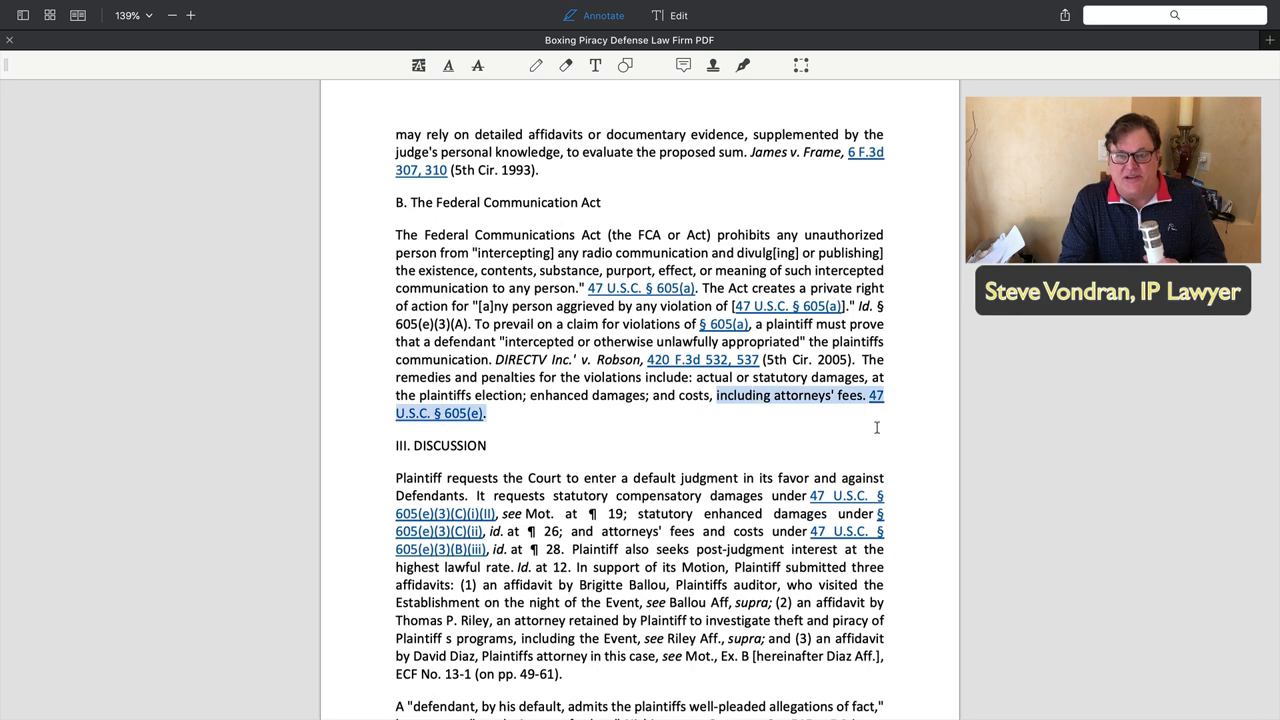
mouse_move(898, 440)
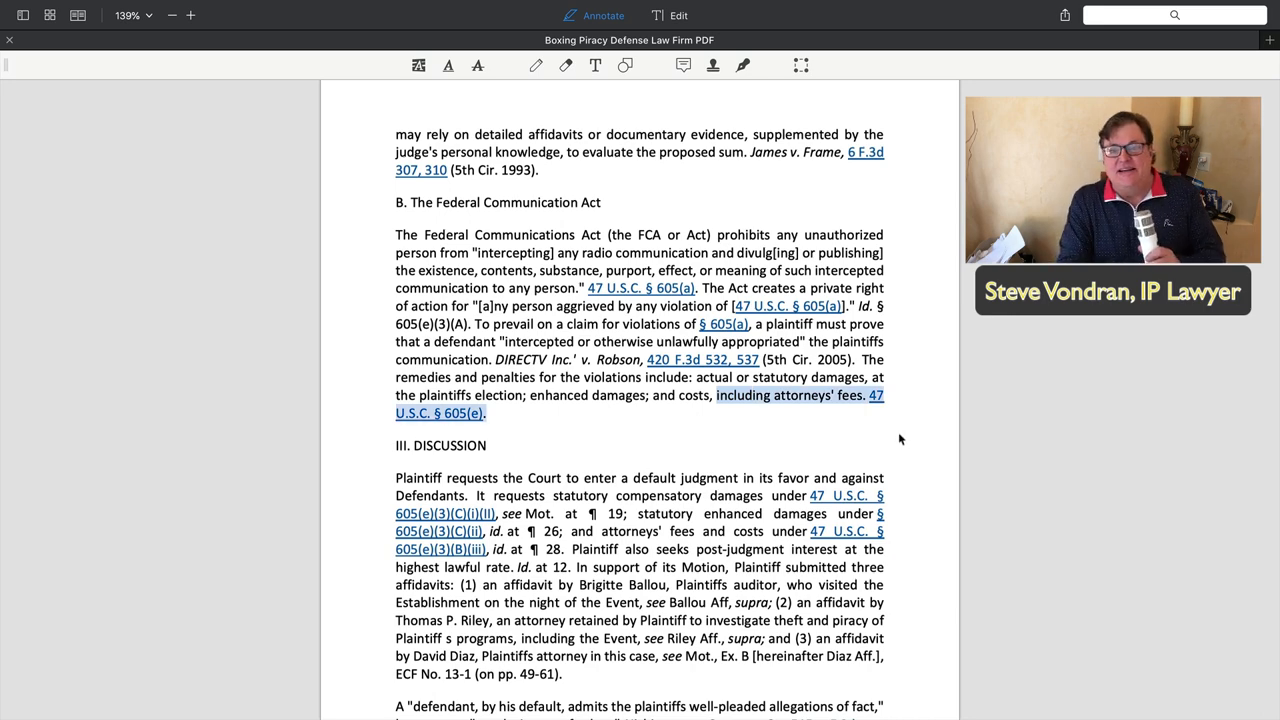
Scroll to page 4's Statutory Compensatory Damages subsection where Plaintiff seeks $10,000 under 47 U.S.C. § 605
scroll("down", 3)
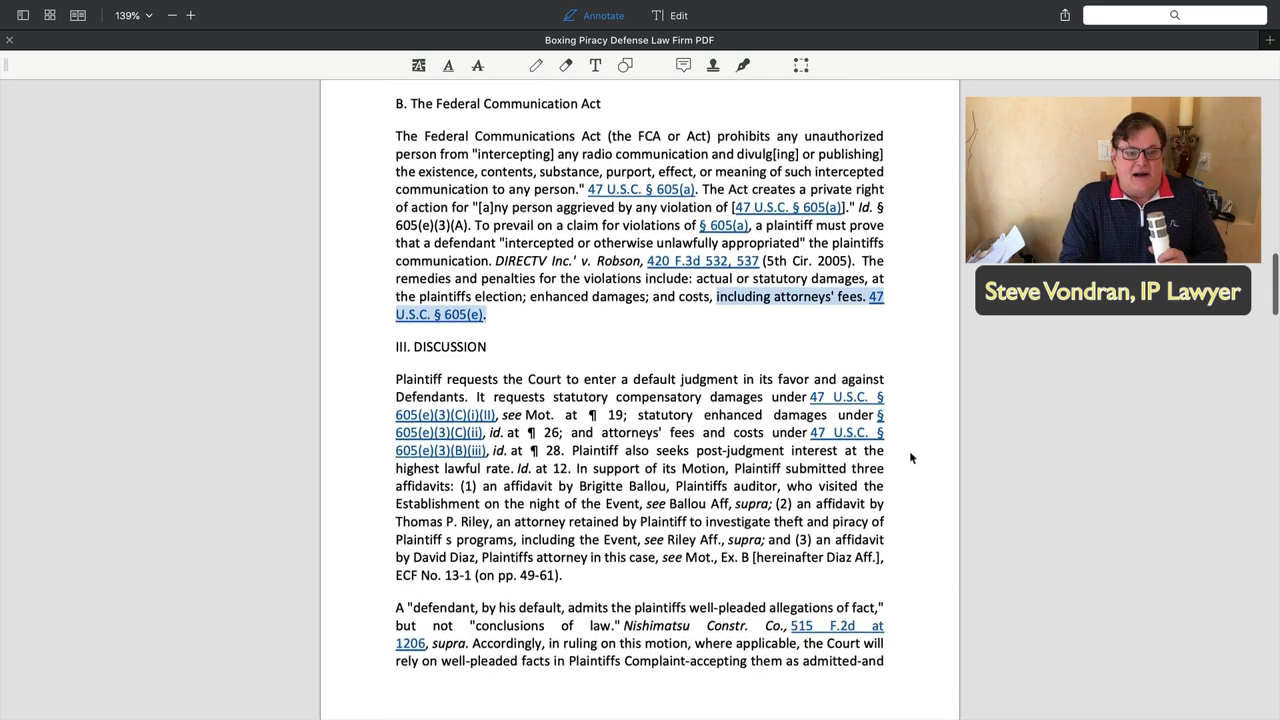
scroll("down", 3)
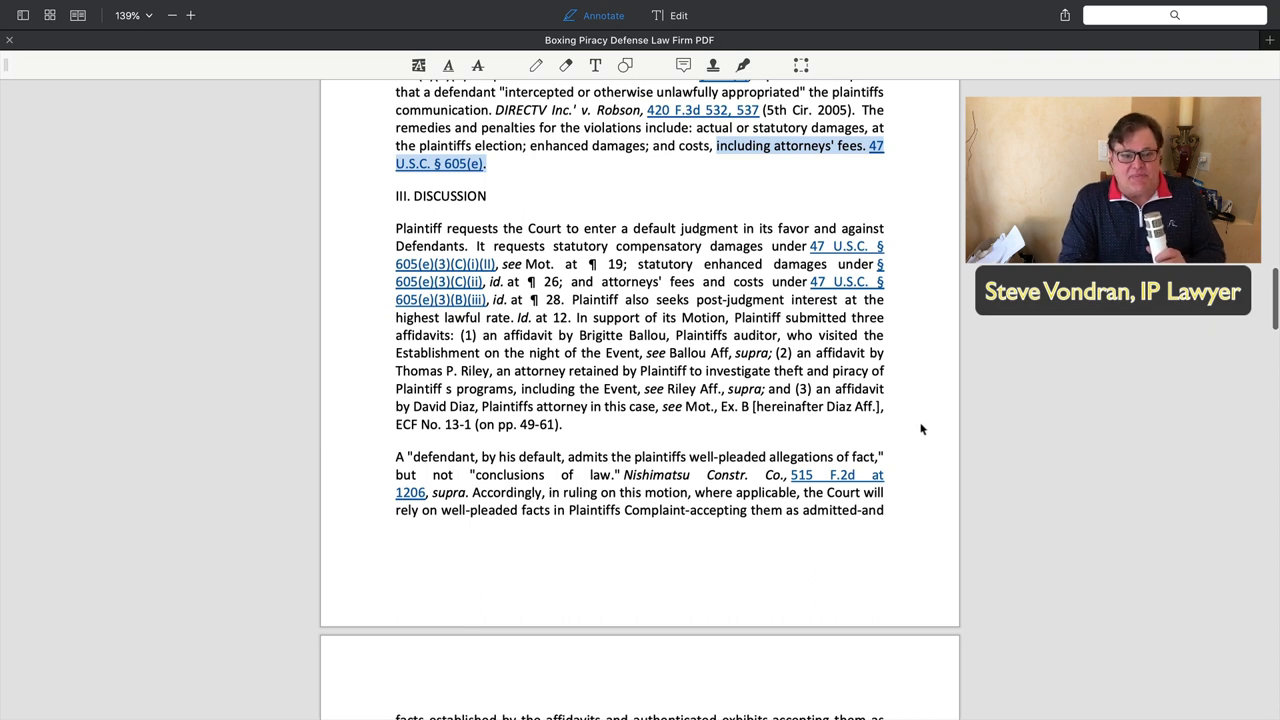
mouse_move(408, 468)
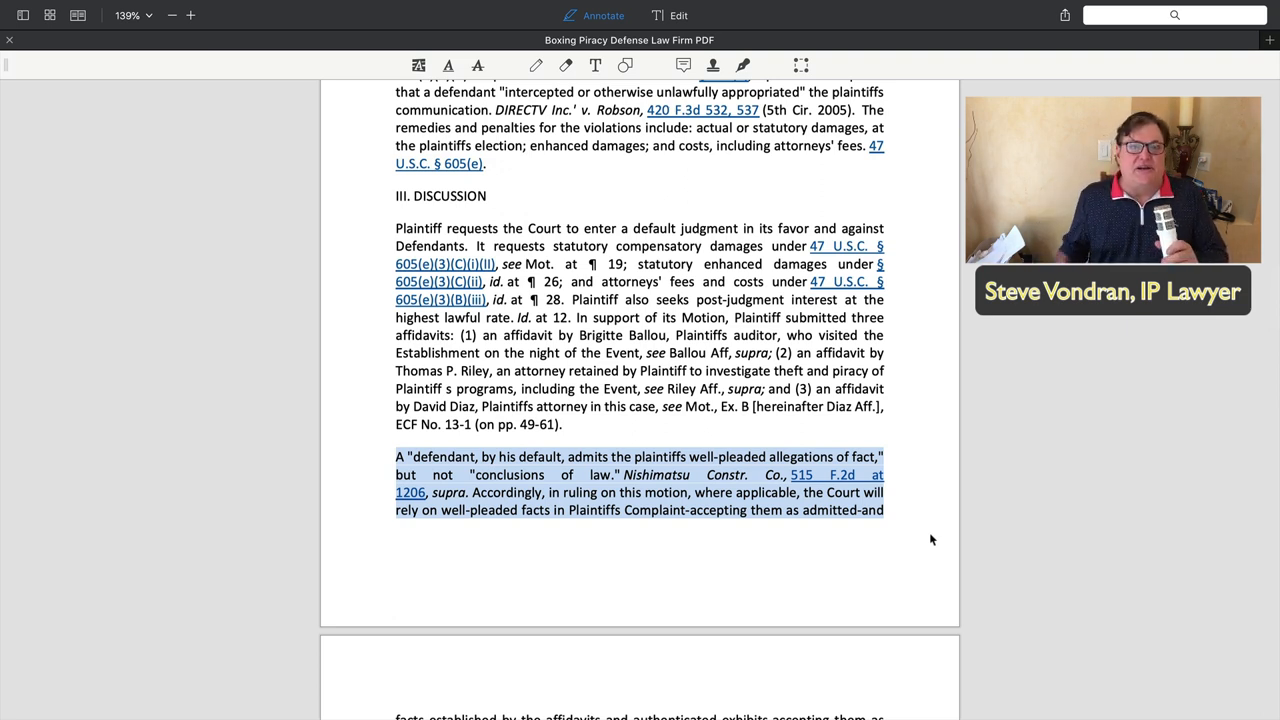
mouse_move(892, 542)
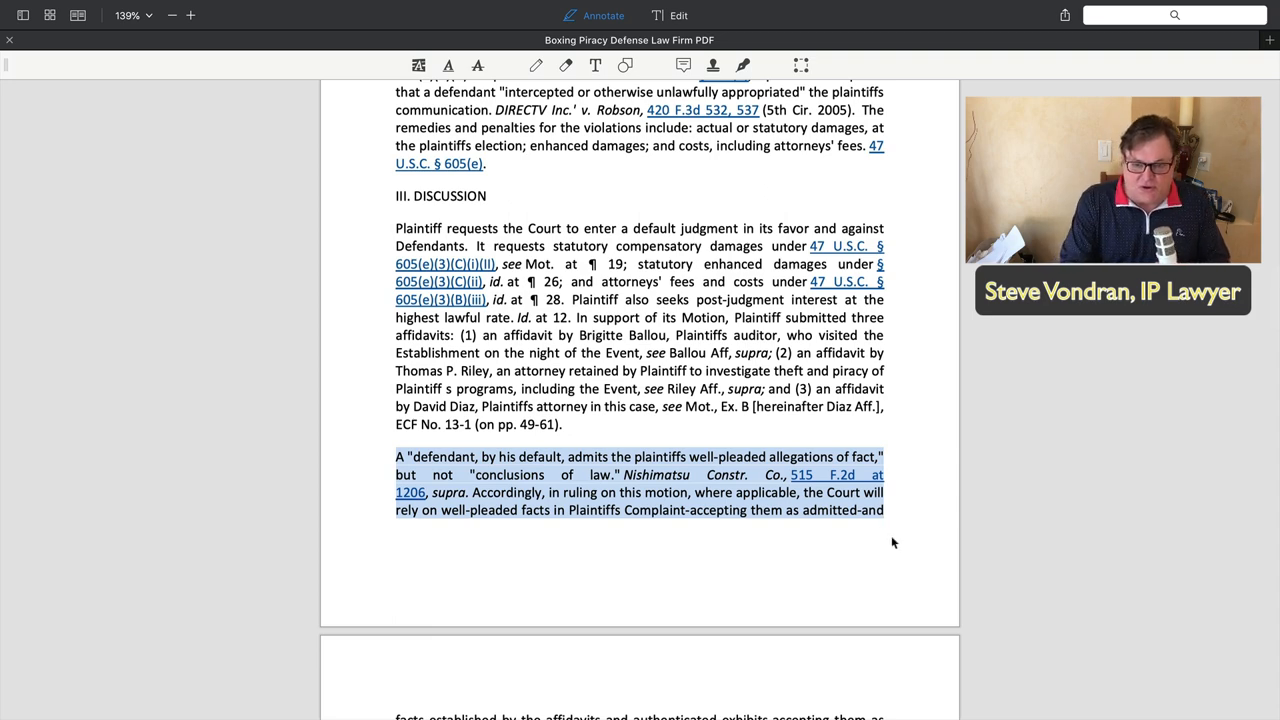
scroll("down", 3)
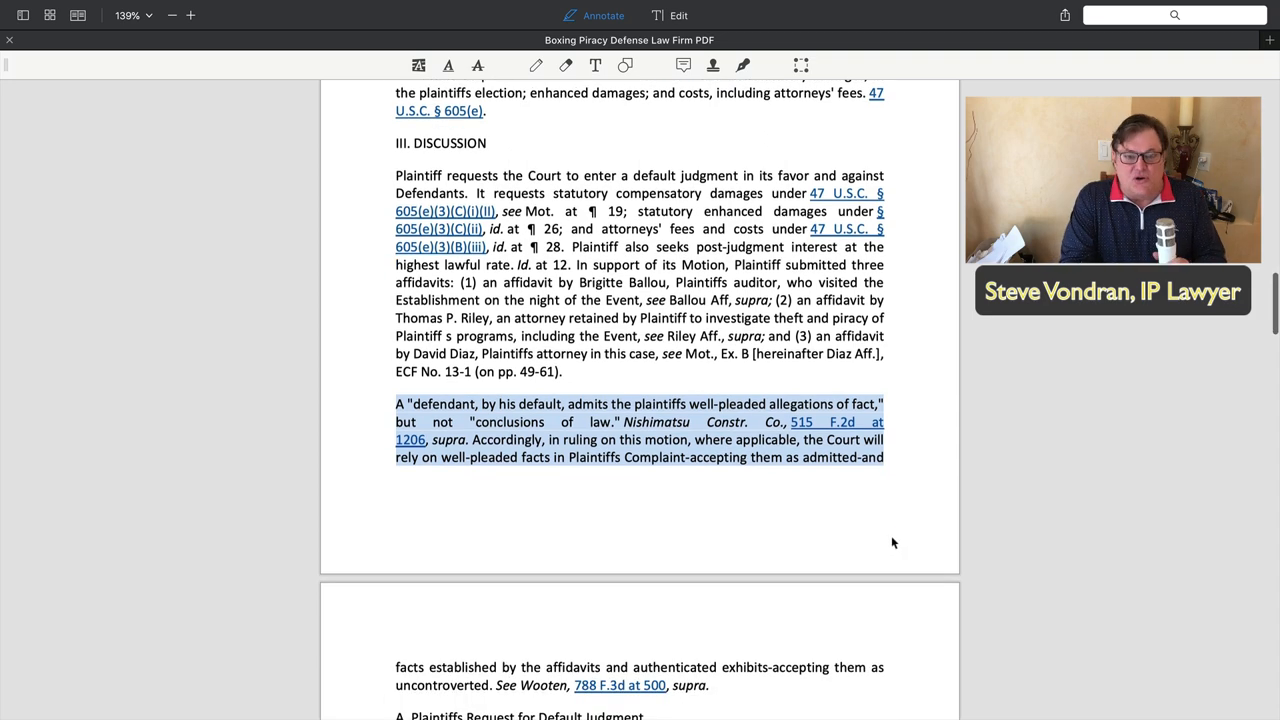
scroll("down", 3)
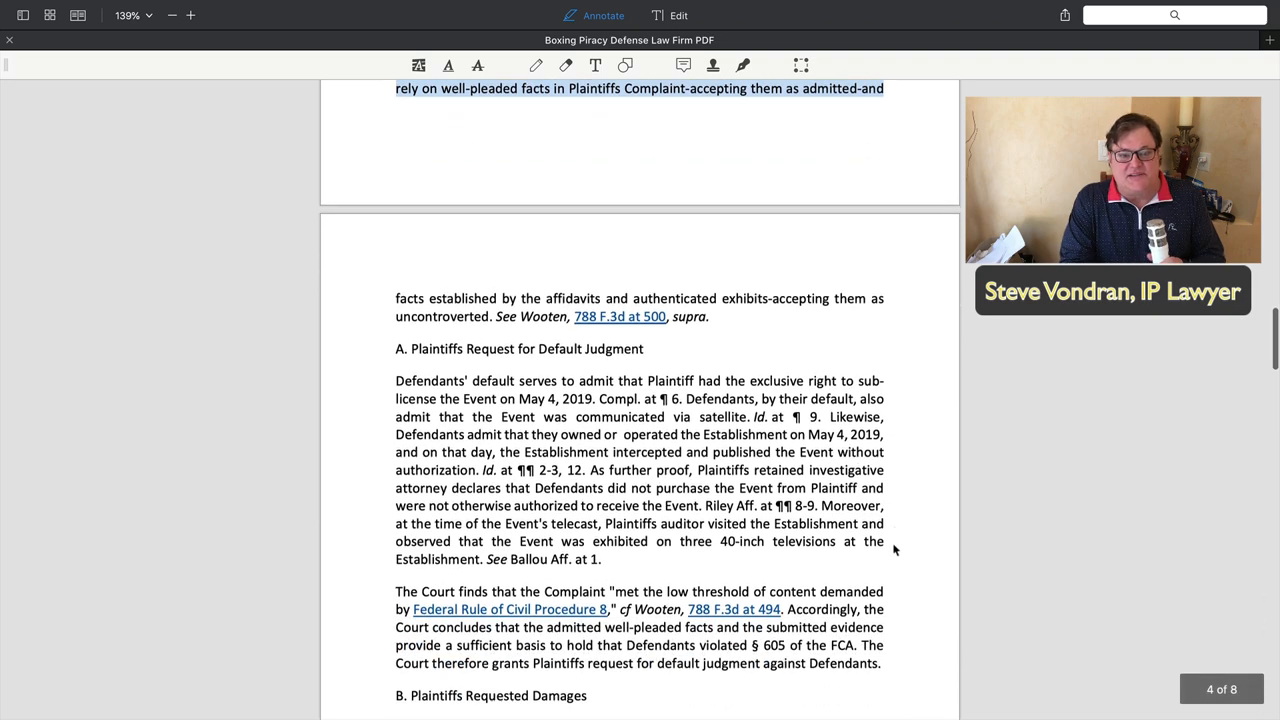
scroll("down", 3)
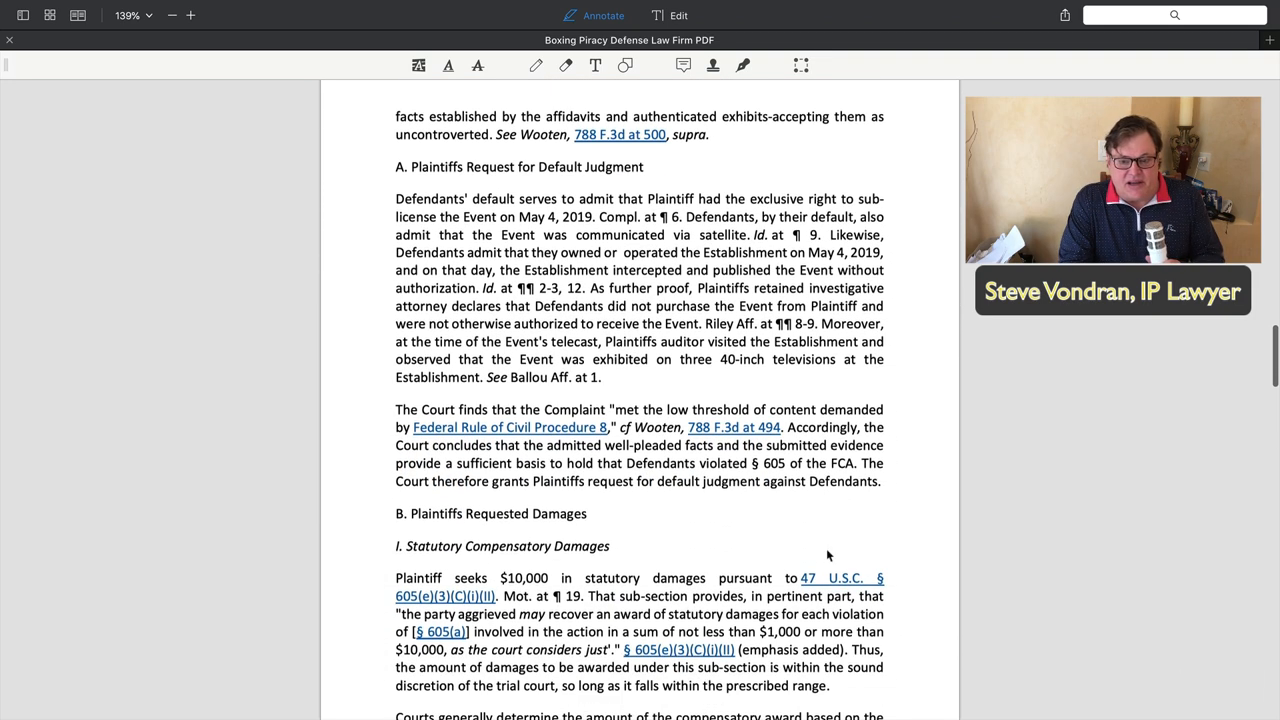
scroll("down", 3)
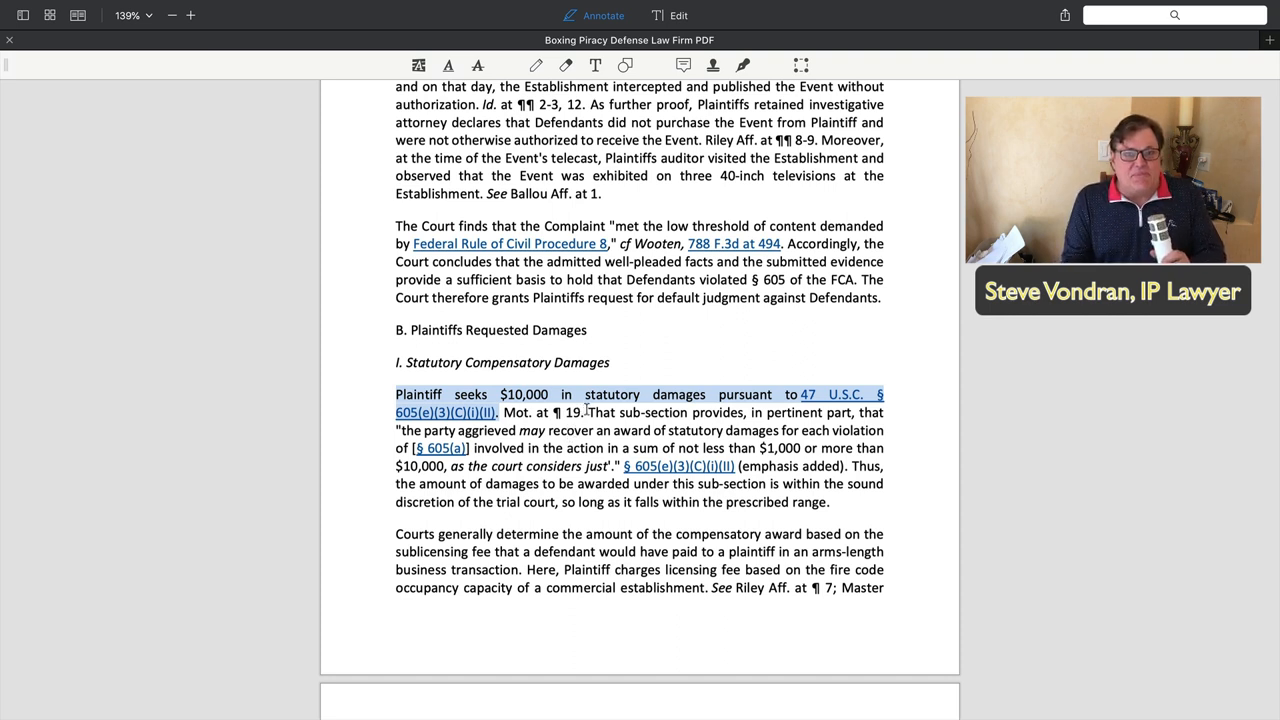
mouse_move(708, 326)
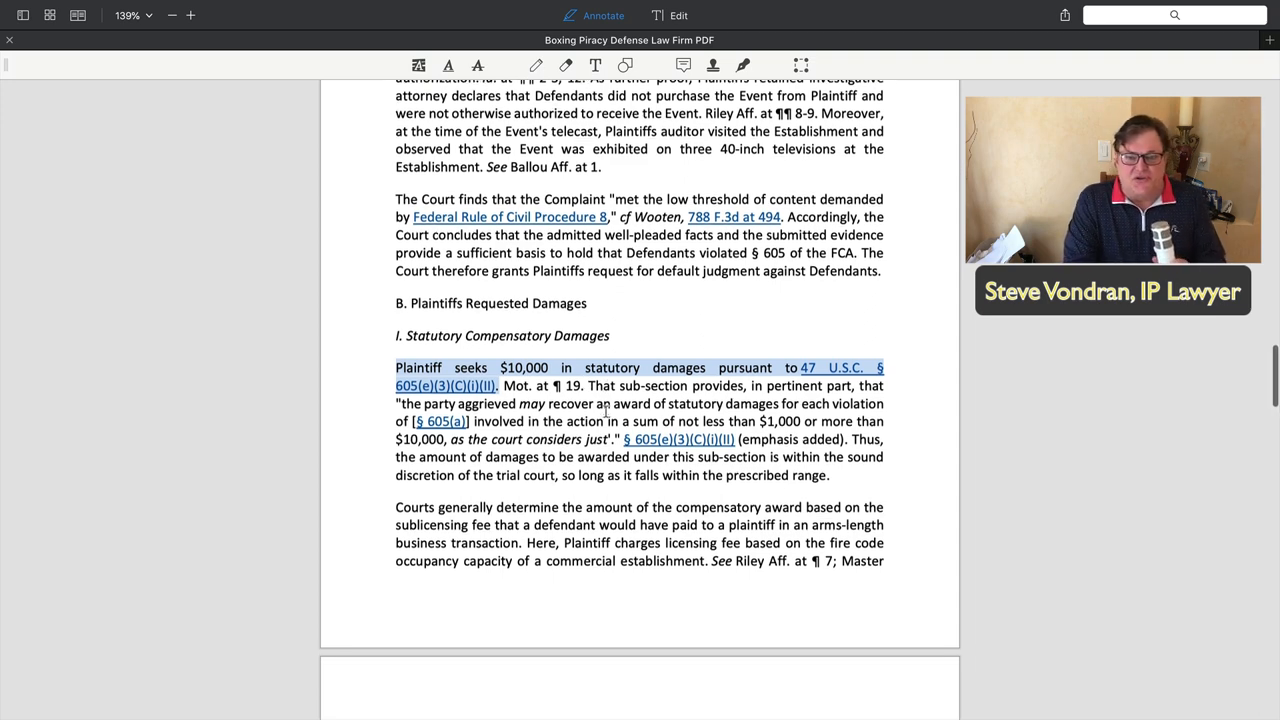
scroll("up", 3)
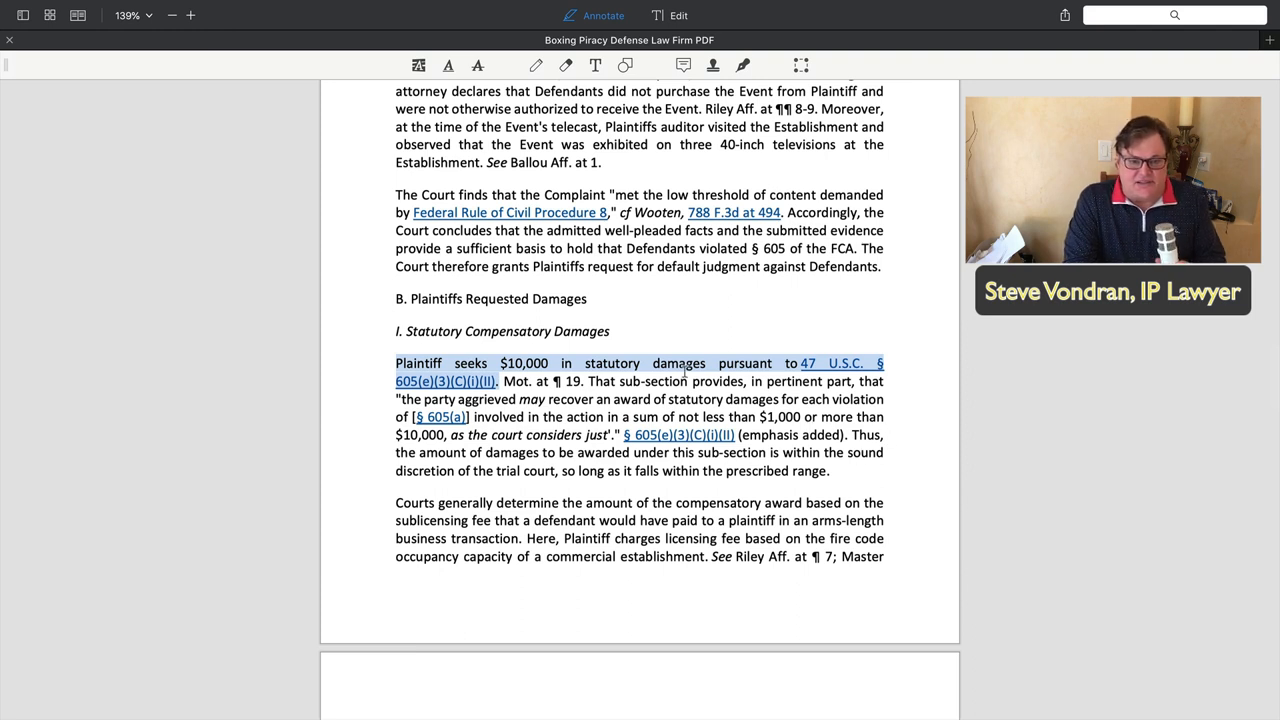
mouse_move(532, 408)
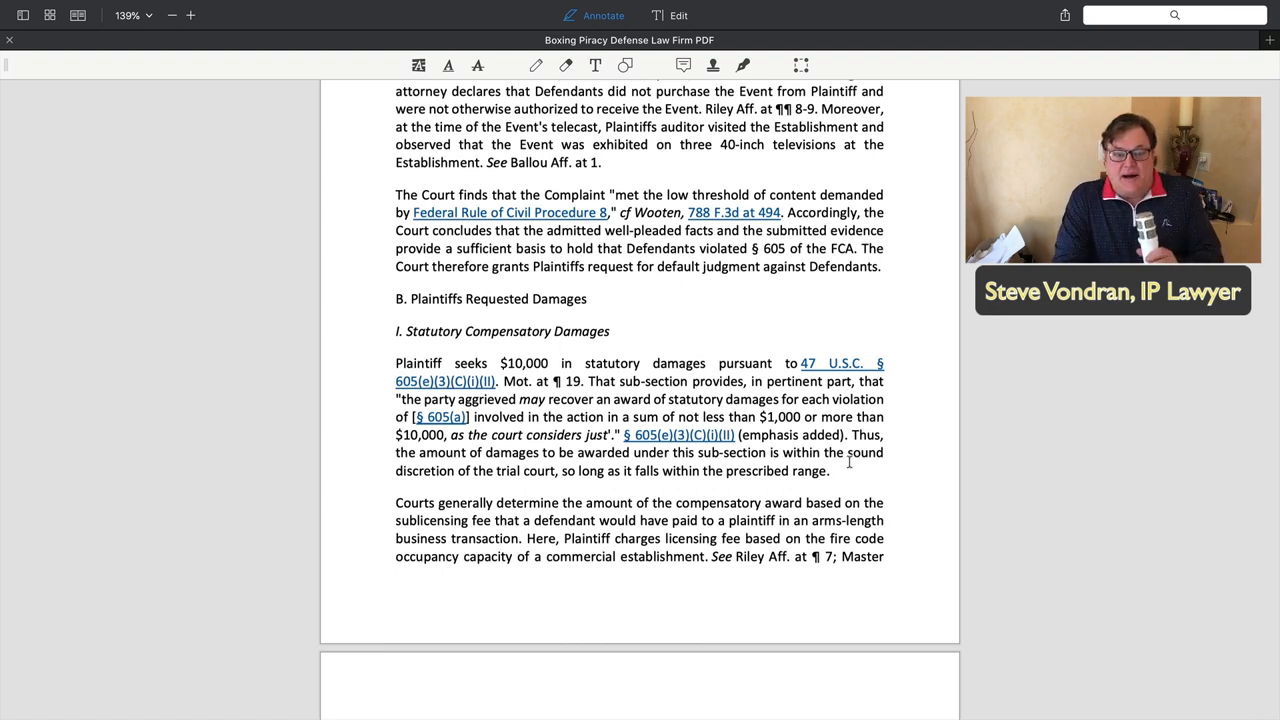
scroll("down", 3)
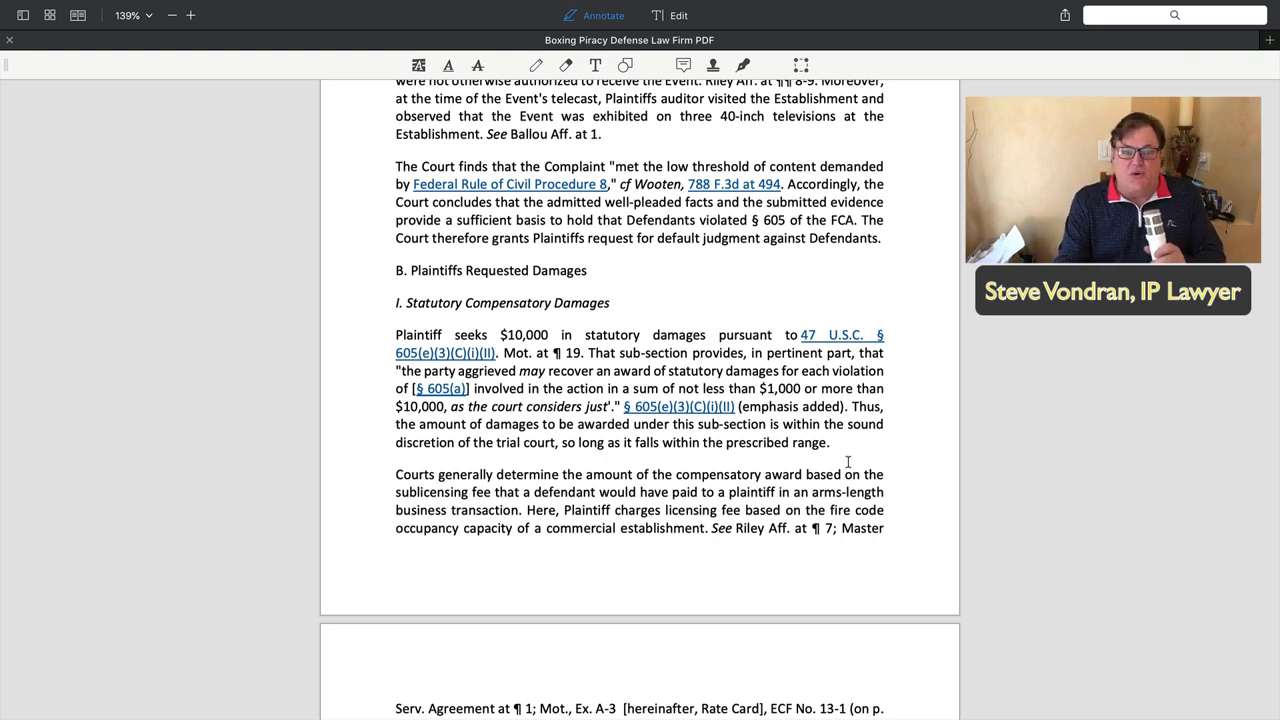
Reach page 5's Statutory Enhanced Damages section and mark the sentence that Plaintiff seeks $50,000 in enhanced damages
scroll("down", 3)
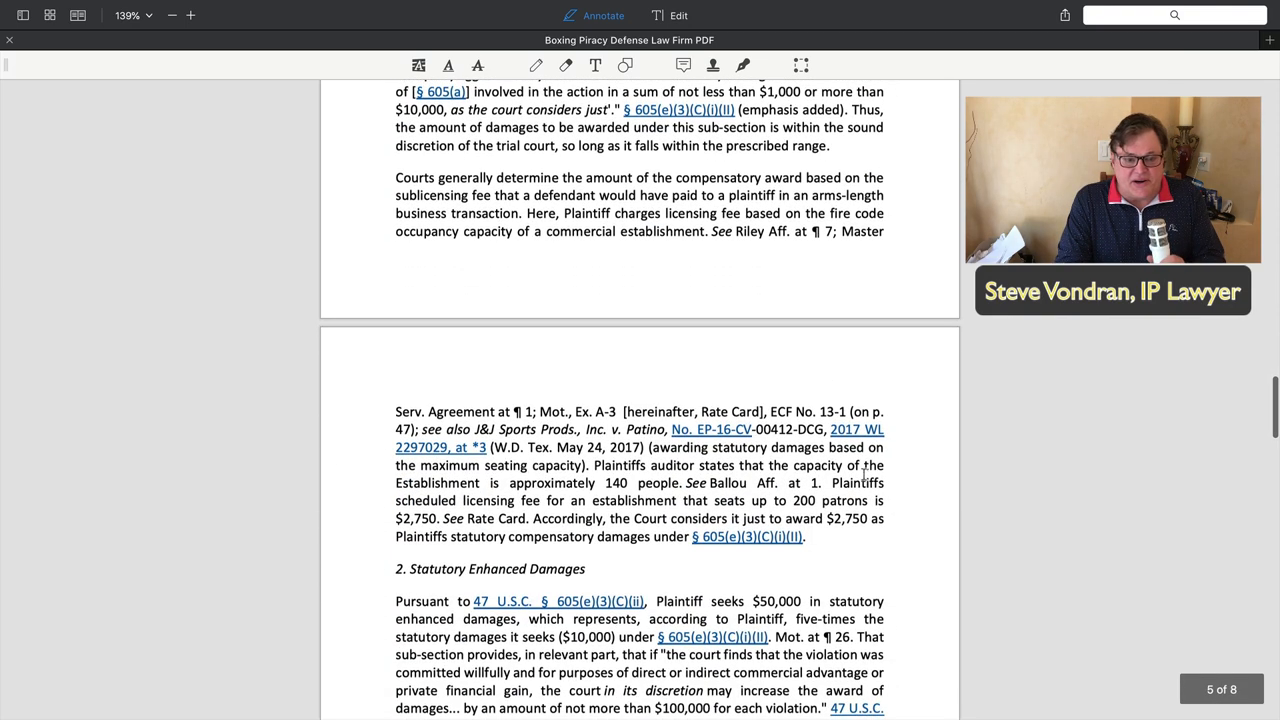
scroll("down", 3)
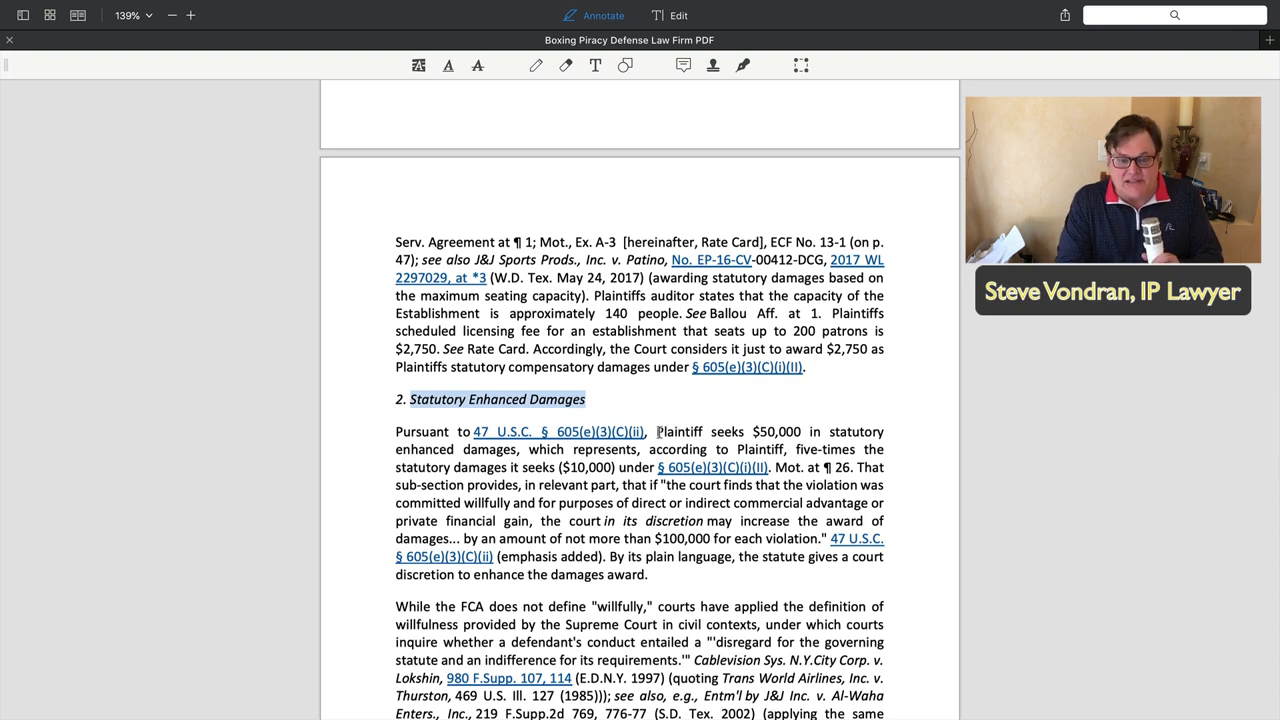
left_click_drag(656, 432, 616, 468)
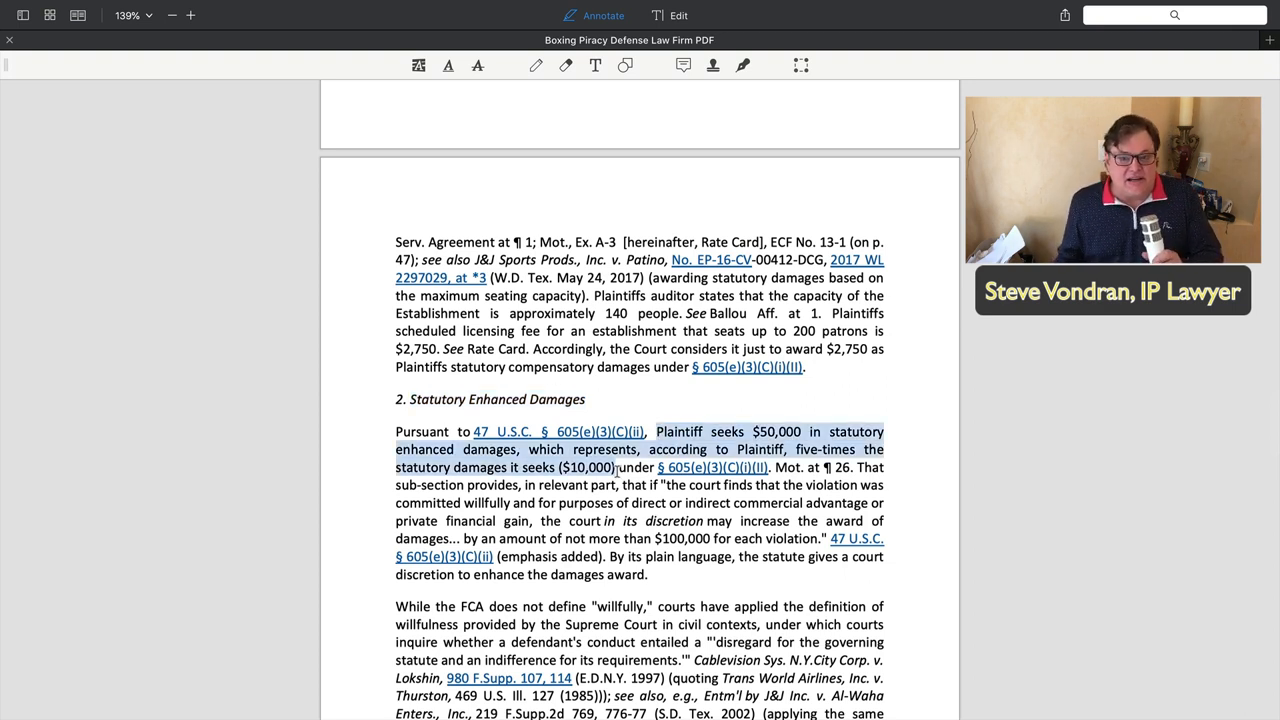
left_click(796, 476)
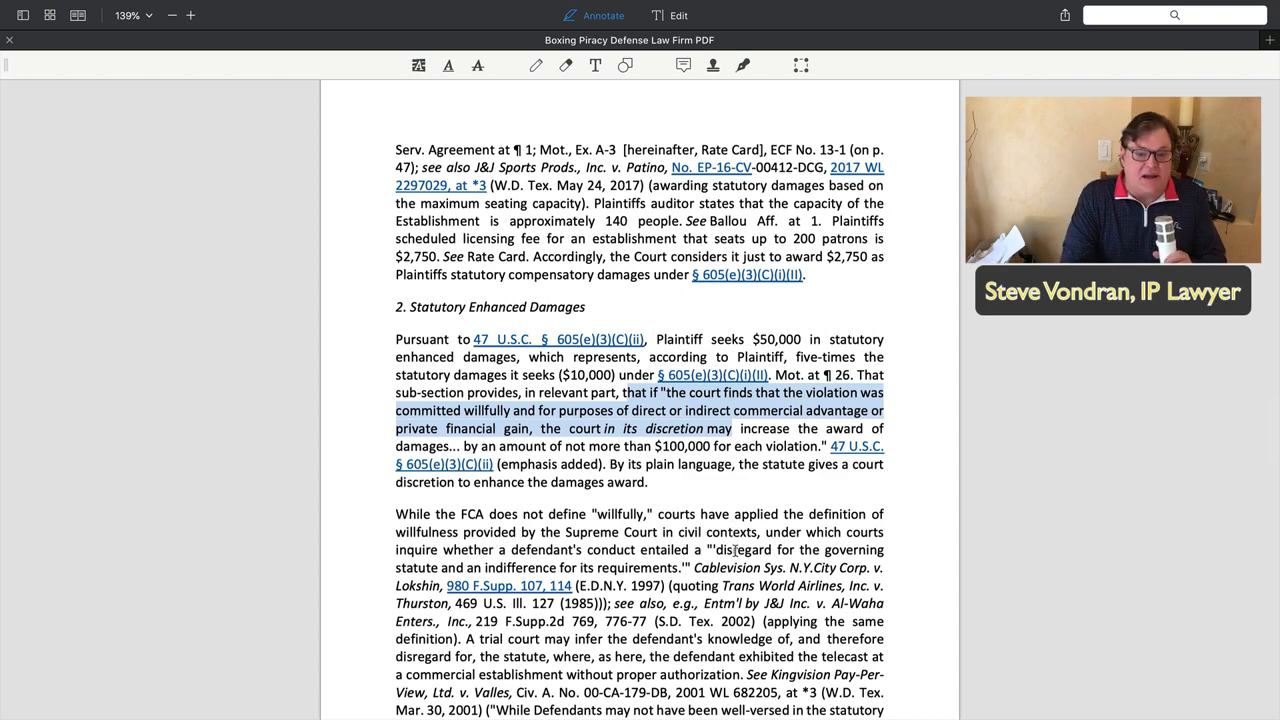
Scroll through the willfulness paragraph onto page 6 to the commercial advantage or private financial gain phrase
scroll("down", 3)
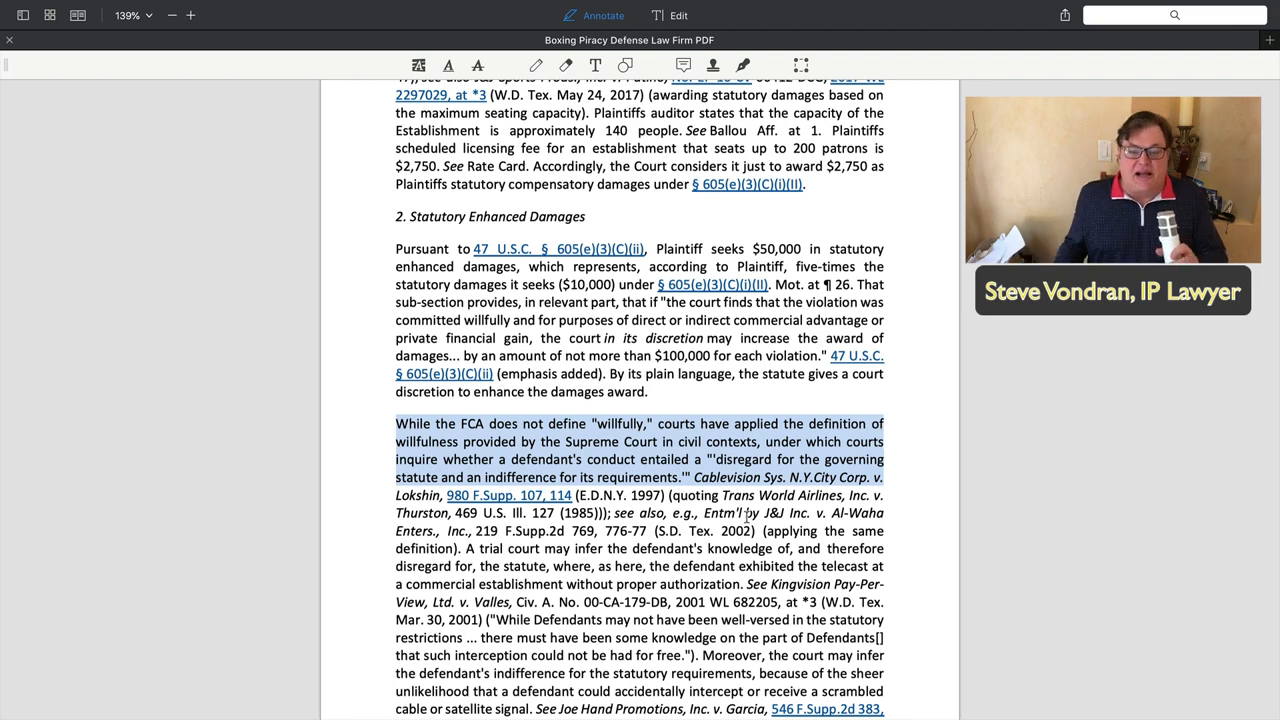
scroll("down", 3)
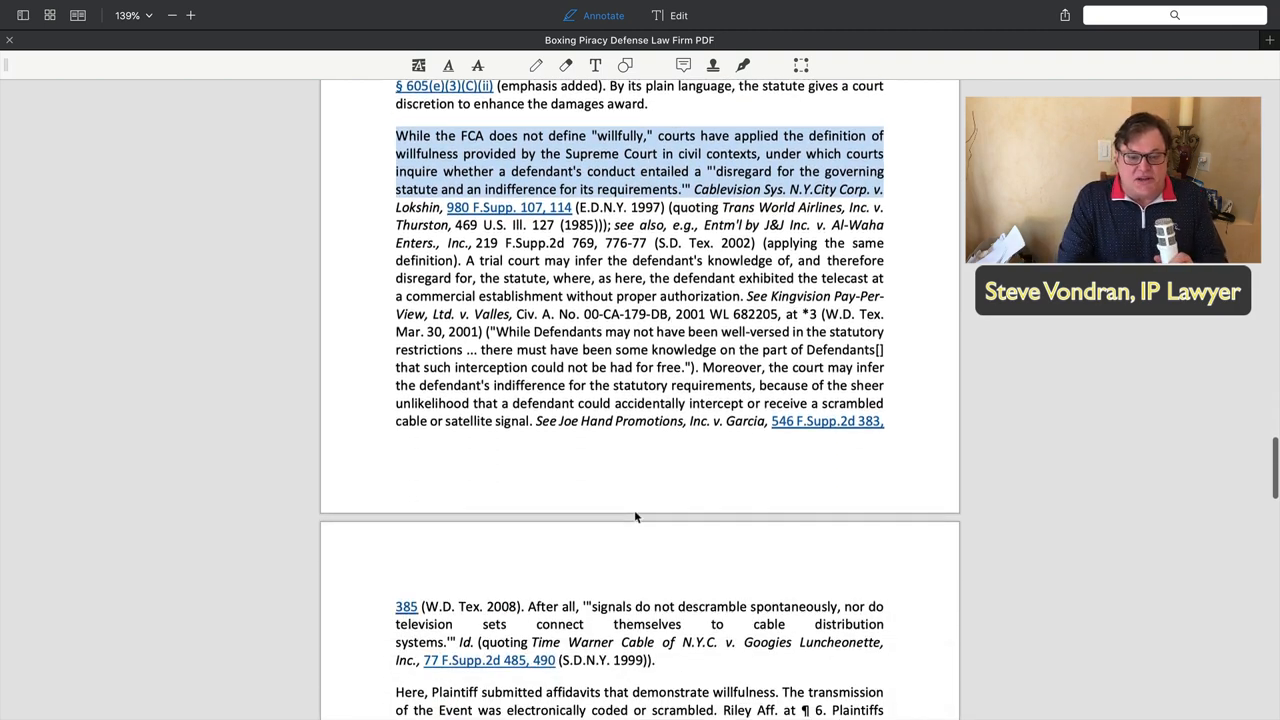
scroll("down", 3)
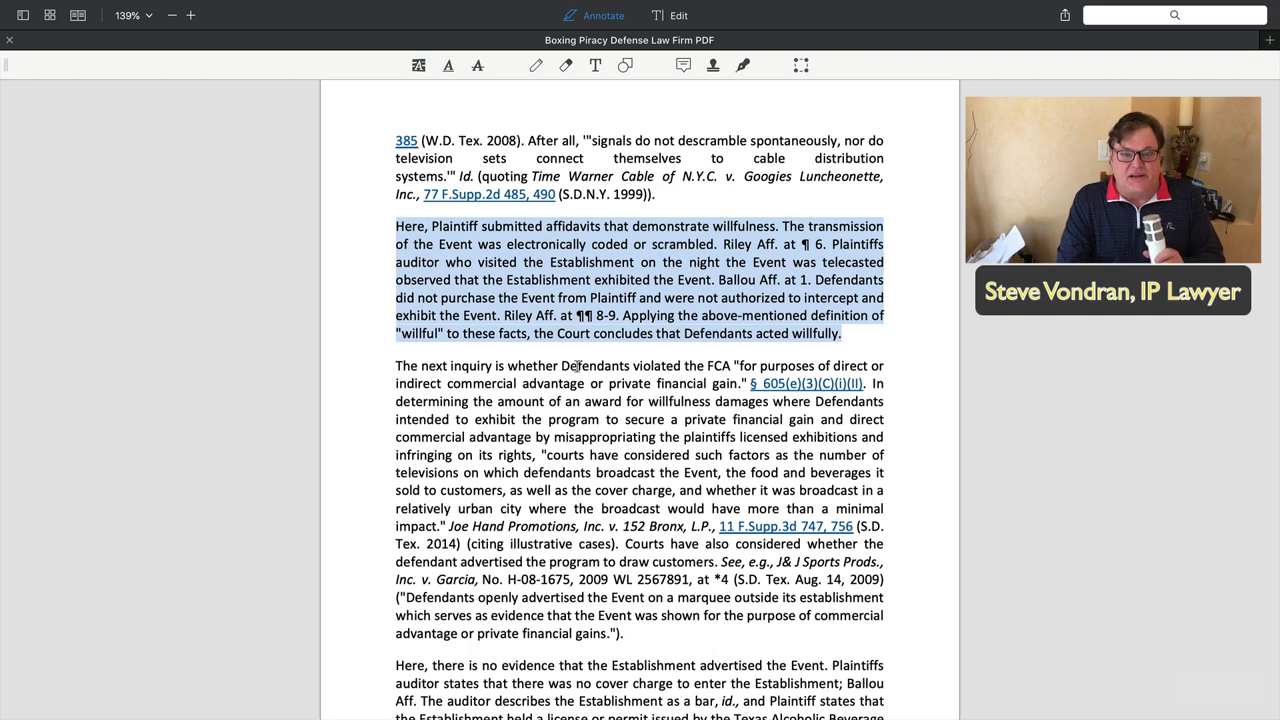
scroll("up", 3)
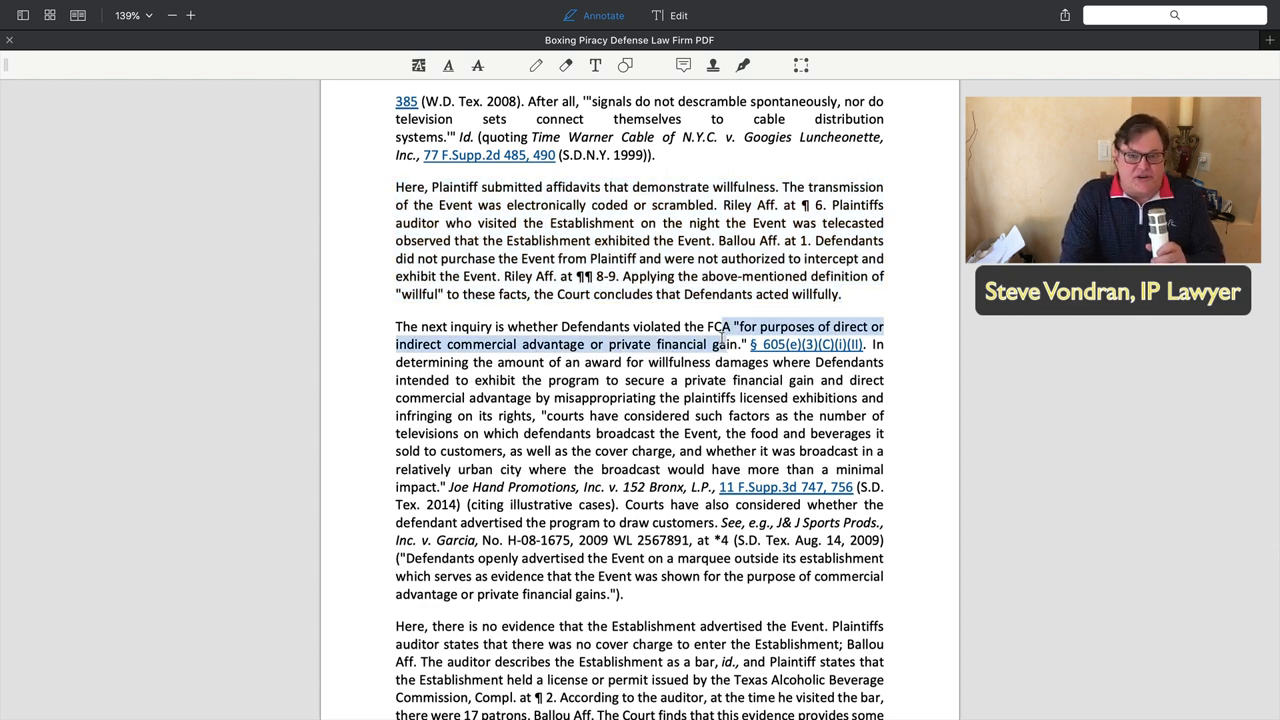
left_click(628, 378)
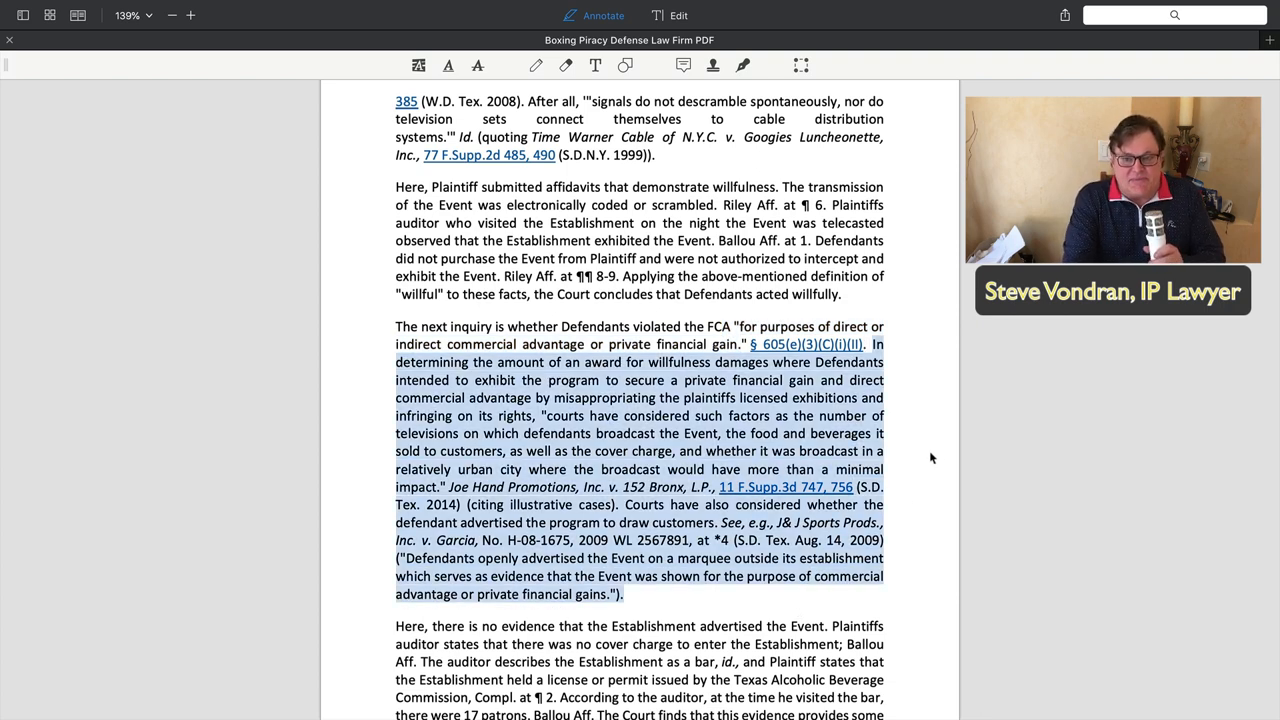
scroll("down", 3)
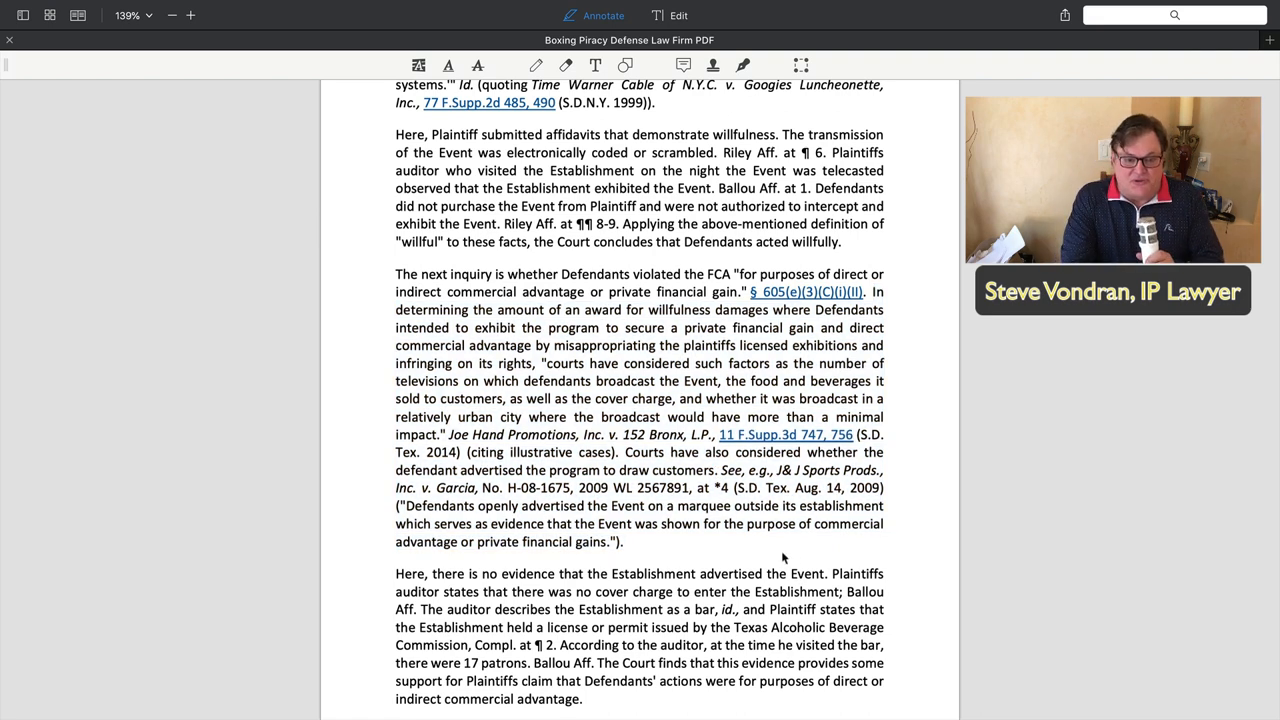
Scroll slightly to bring the no-advertising, no cover charge, 17 patrons paragraph into view
scroll("down", 3)
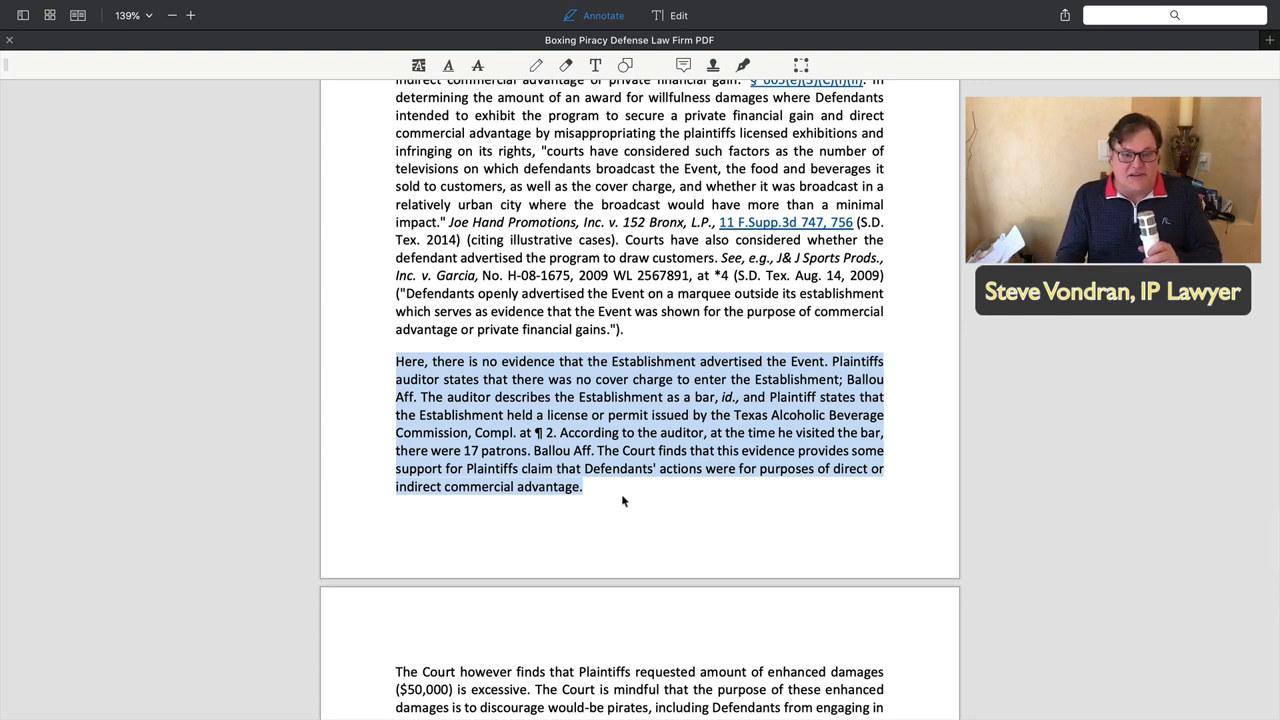
mouse_move(644, 502)
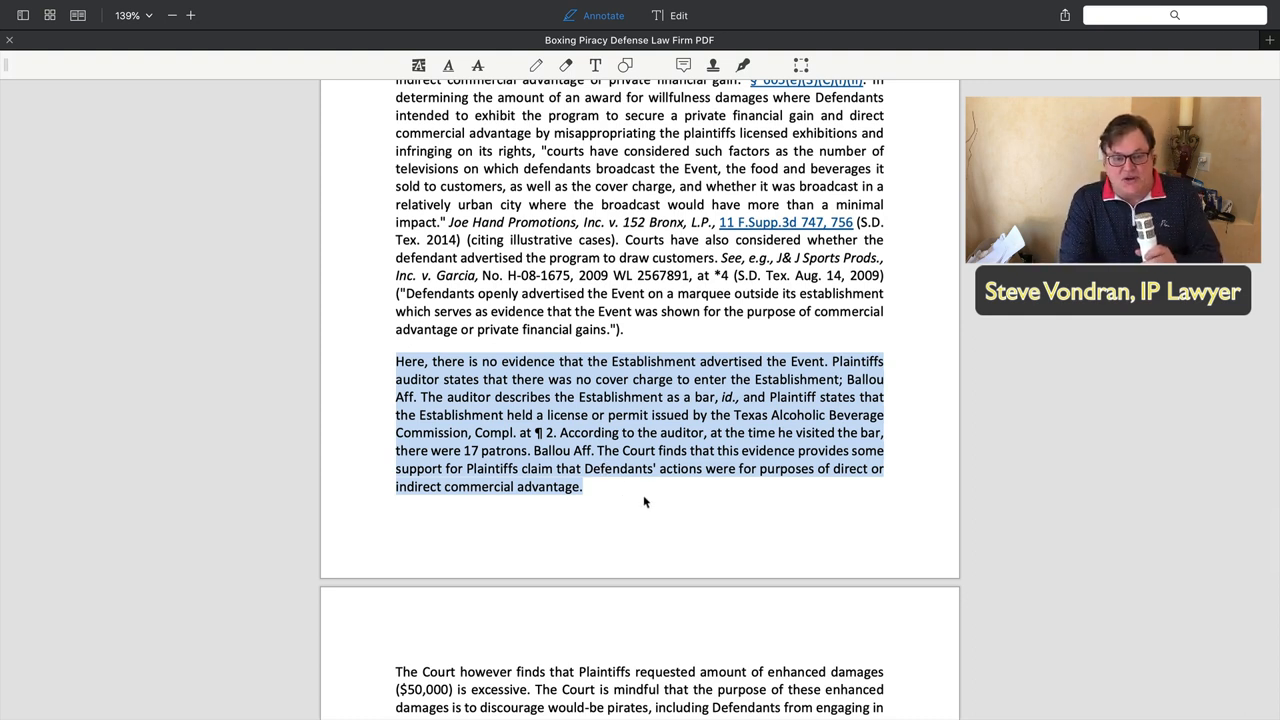
mouse_move(716, 512)
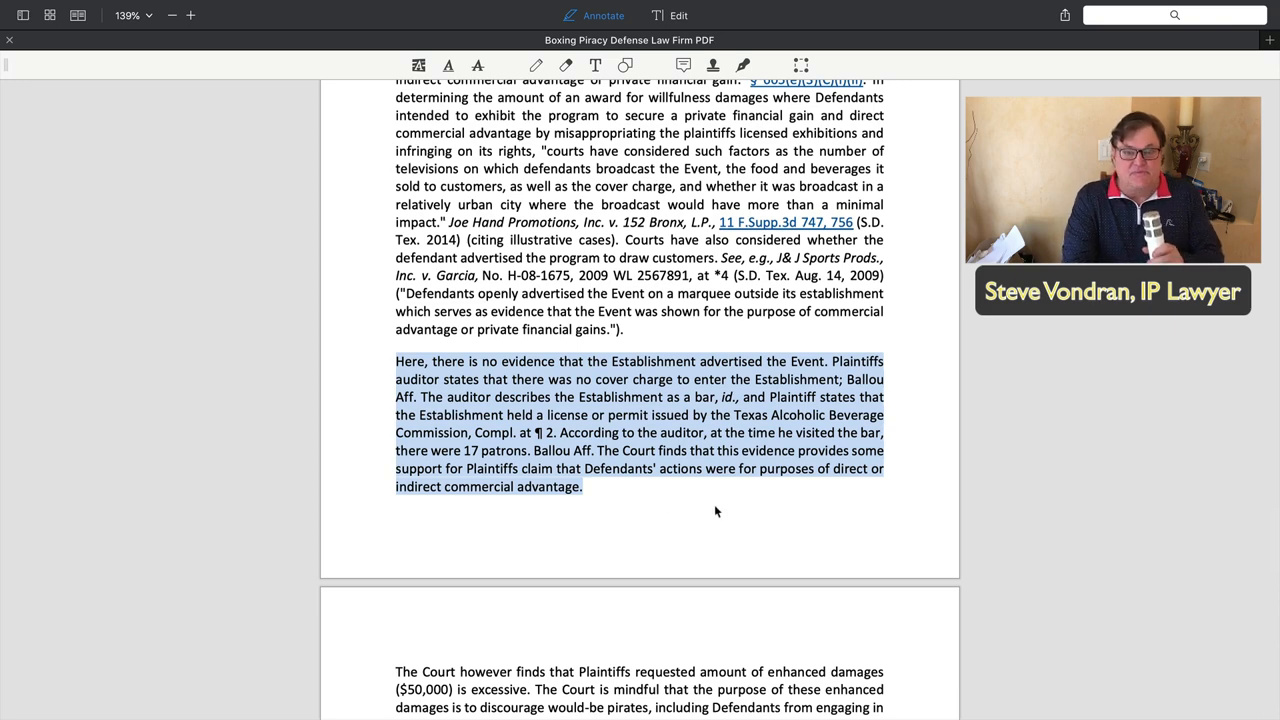
mouse_move(772, 516)
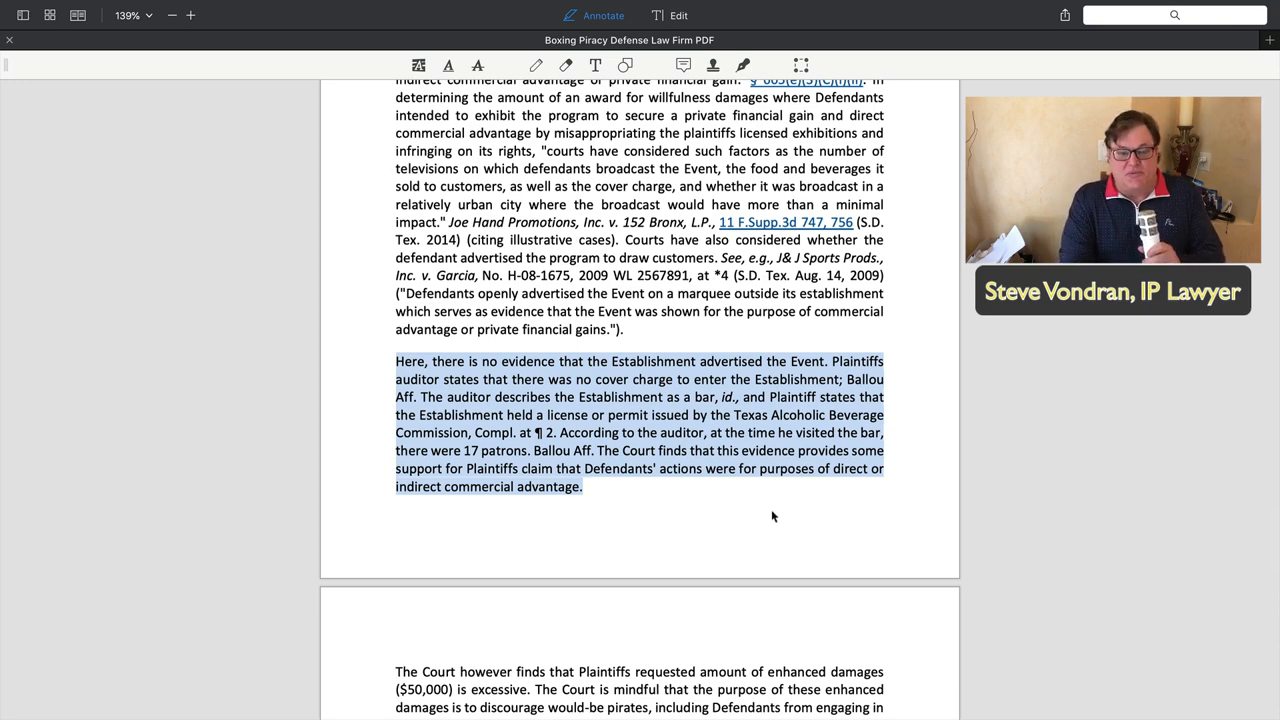
scroll("down", 3)
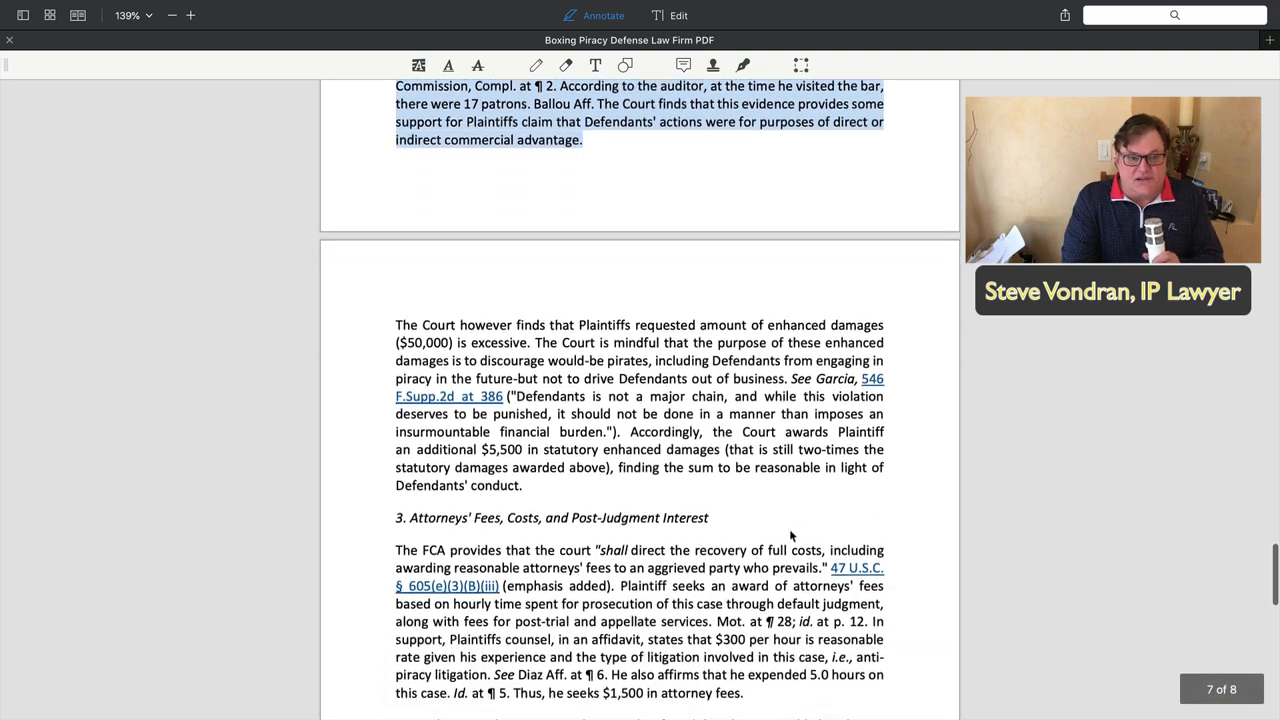
scroll("down", 3)
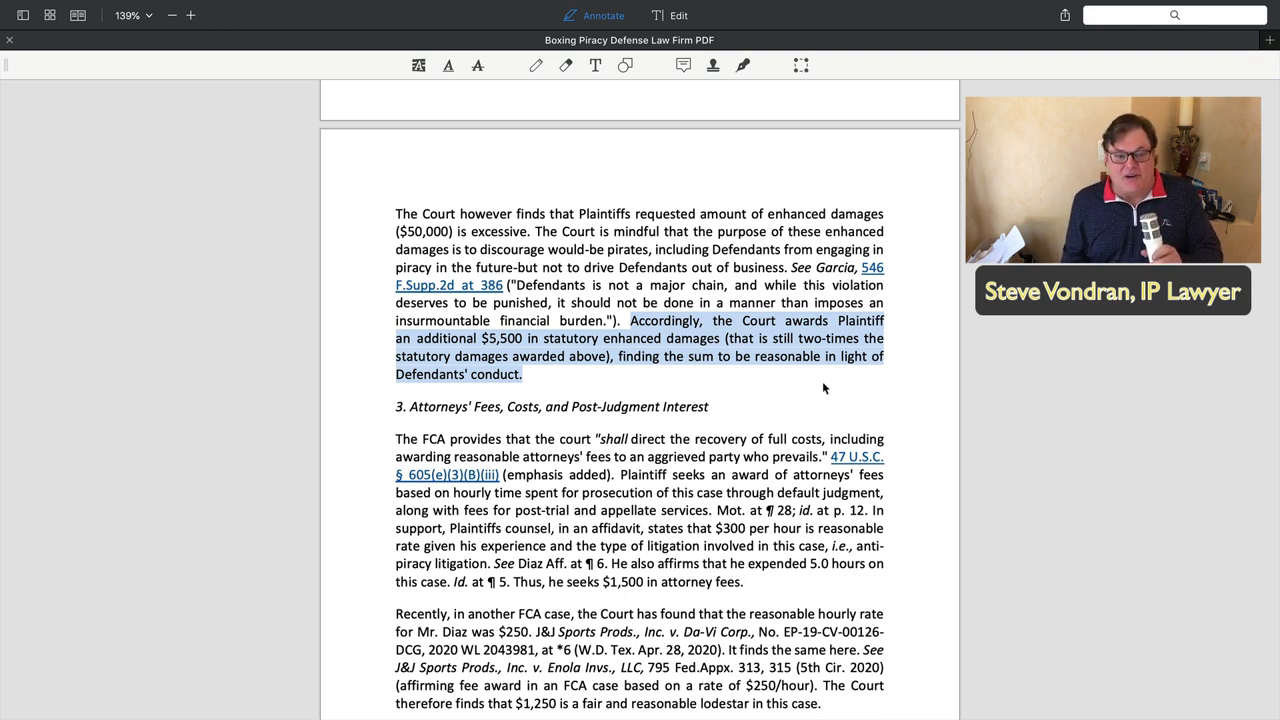
mouse_move(808, 408)
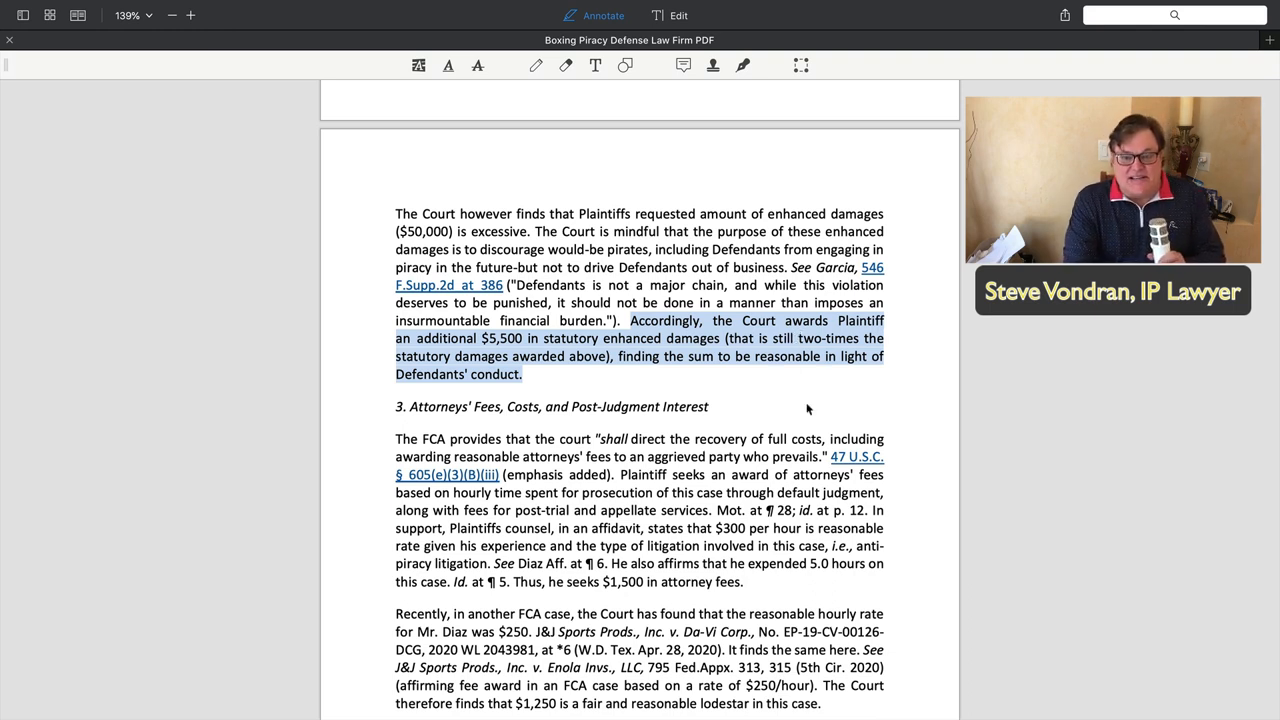
scroll("down", 3)
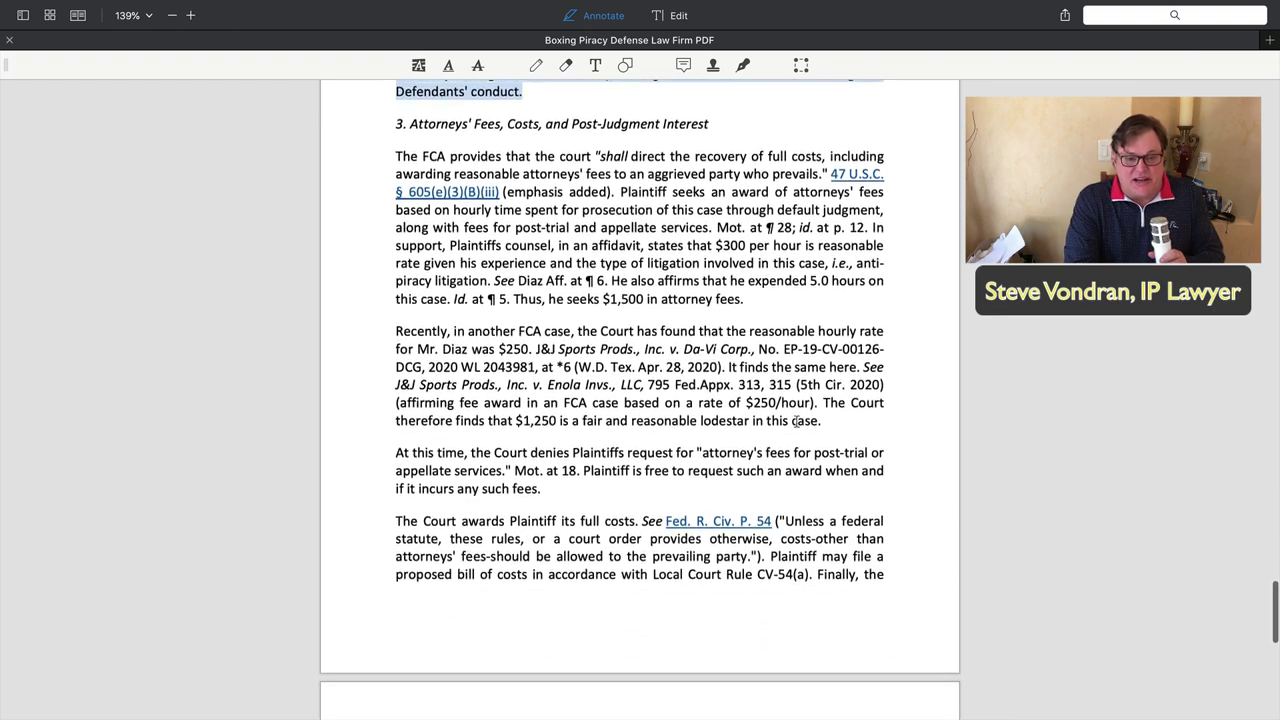
scroll("down", 3)
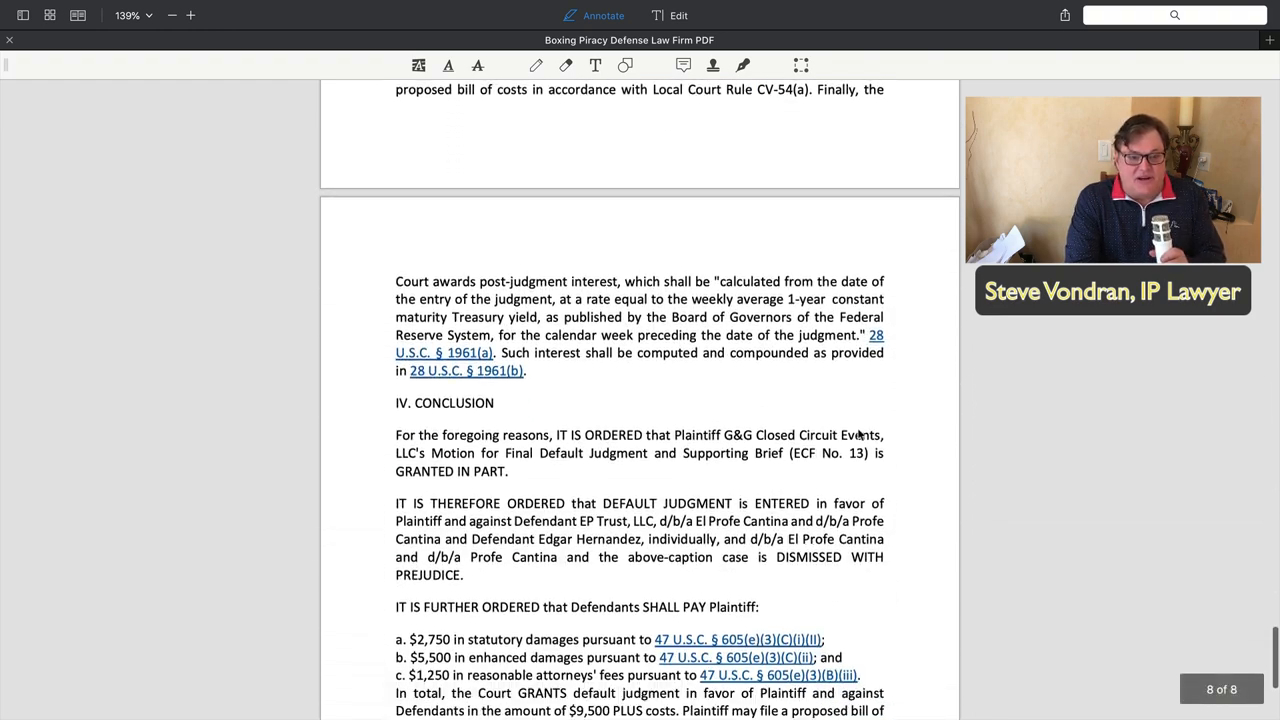
scroll("down", 3)
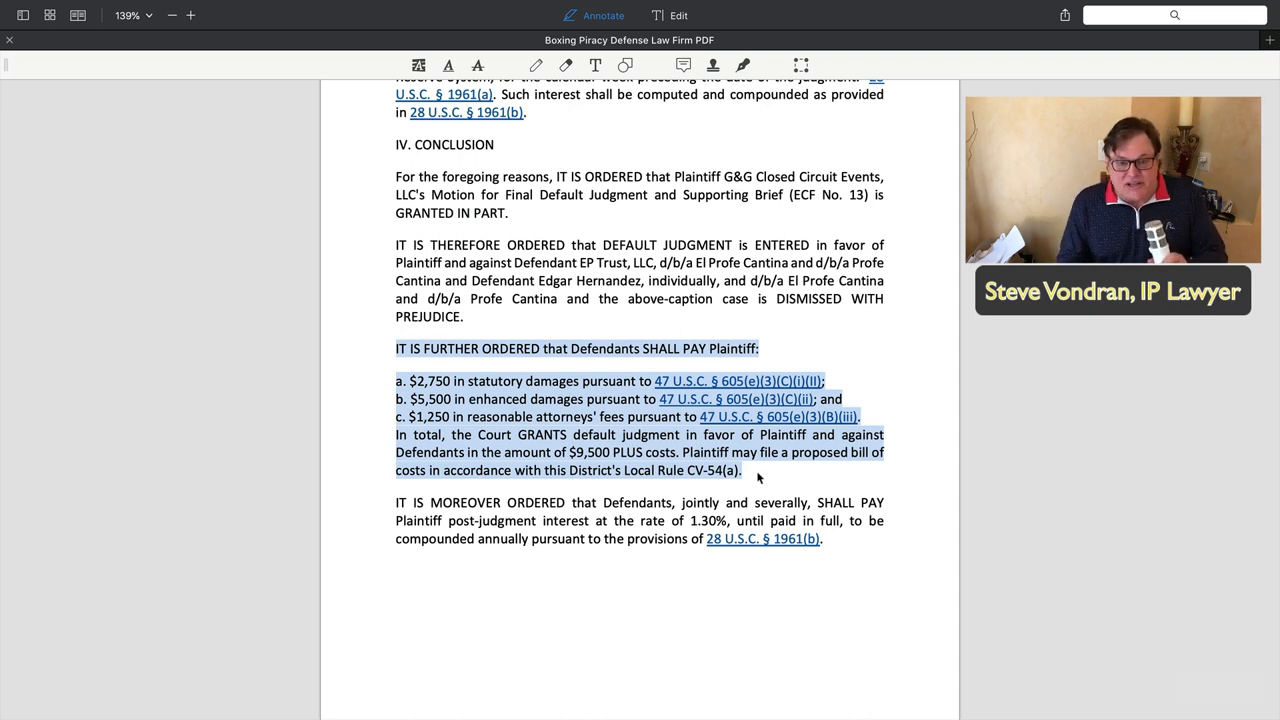
scroll("up", 3)
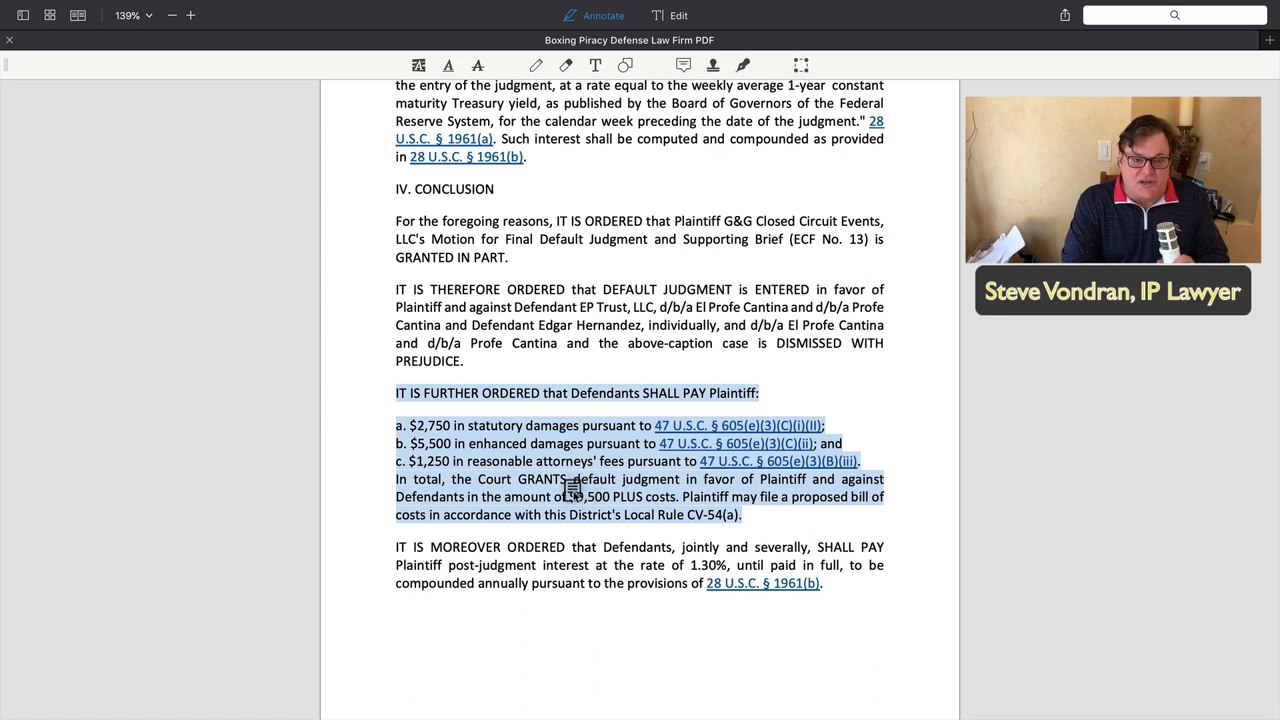